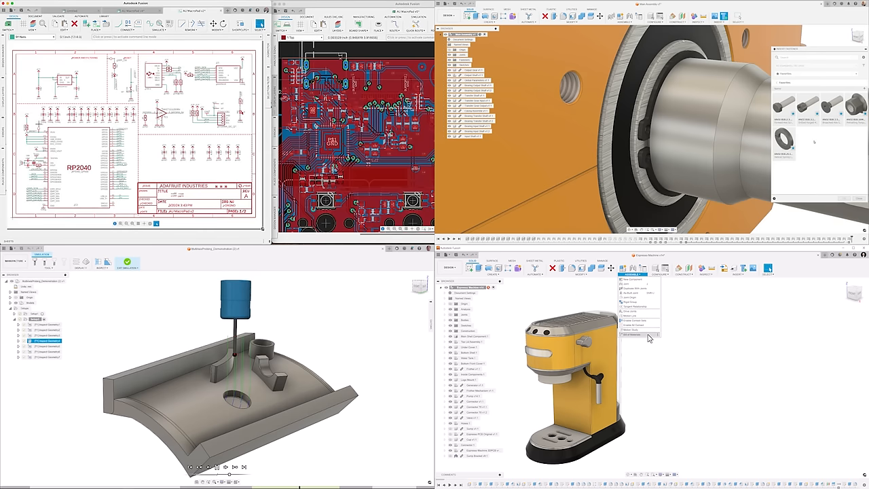
Step: Run the op-amp AC sweep, then bring the AU MacroPAD schematic and board up side by side
{"action": "left_click", "coordinate": [631, 334]}
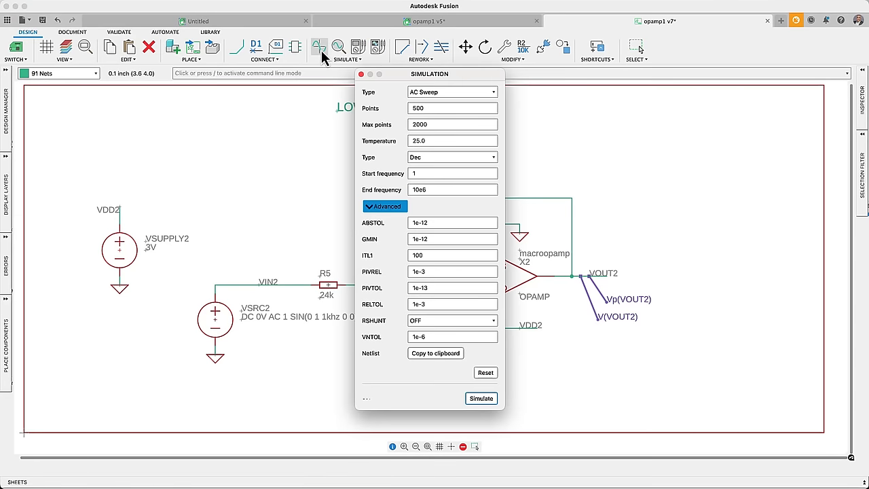
{"action": "left_click", "coordinate": [481, 398]}
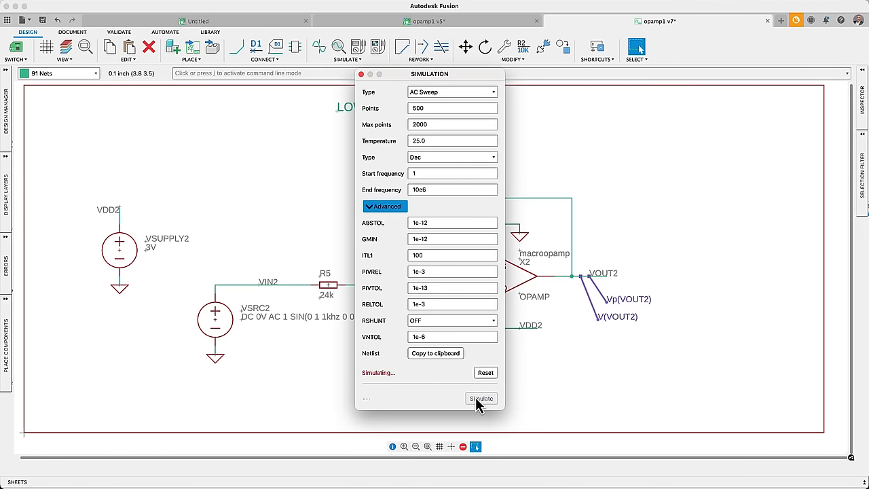
{"action": "left_click", "coordinate": [481, 398]}
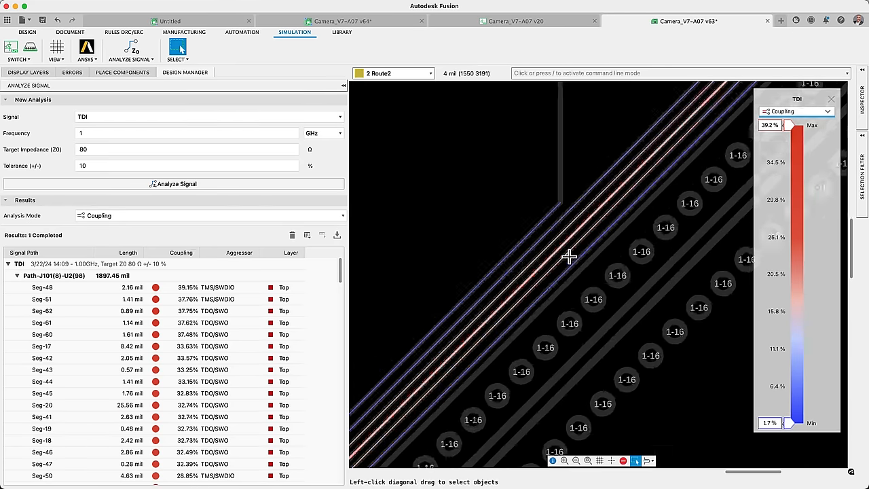
{"action": "left_click", "coordinate": [542, 240]}
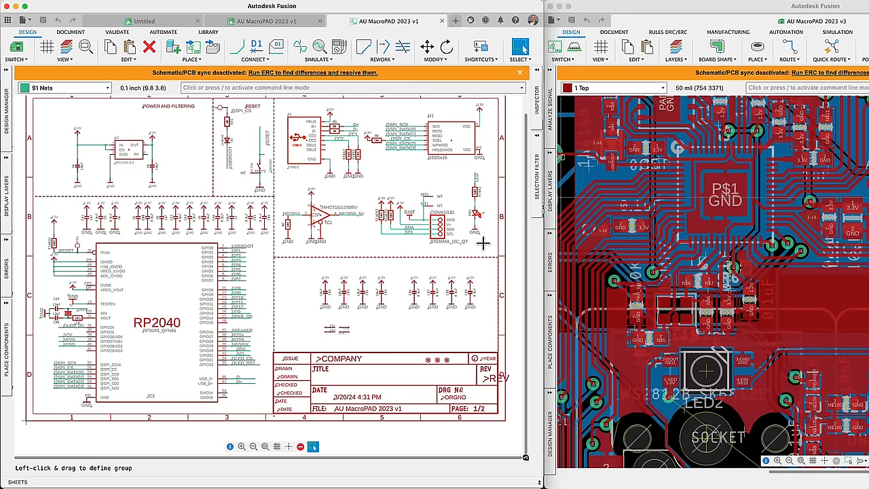
Step: Start via stitching on the Camera_V7-A07 board with Type set to Cover Entire Board
{"action": "left_click", "coordinate": [313, 73]}
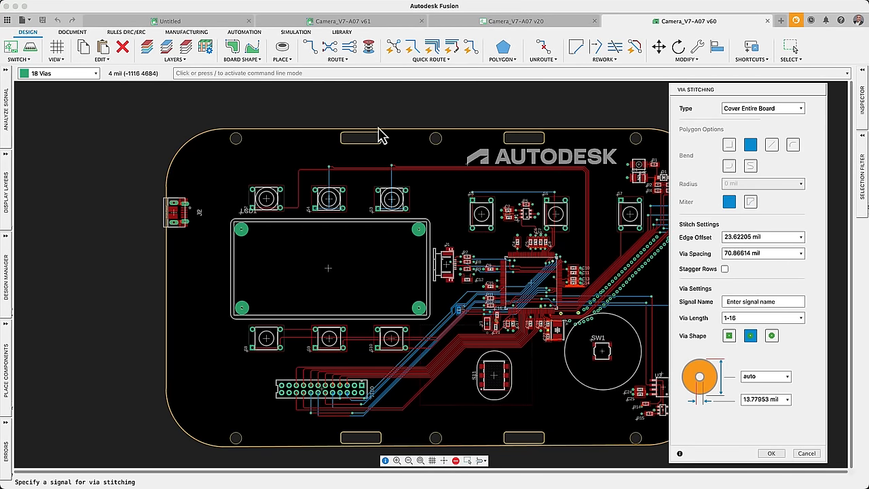
Step: Stitch GND vias across the board and zoom in on the rows flanking the diagonal traces
{"action": "type", "text": "GND"}
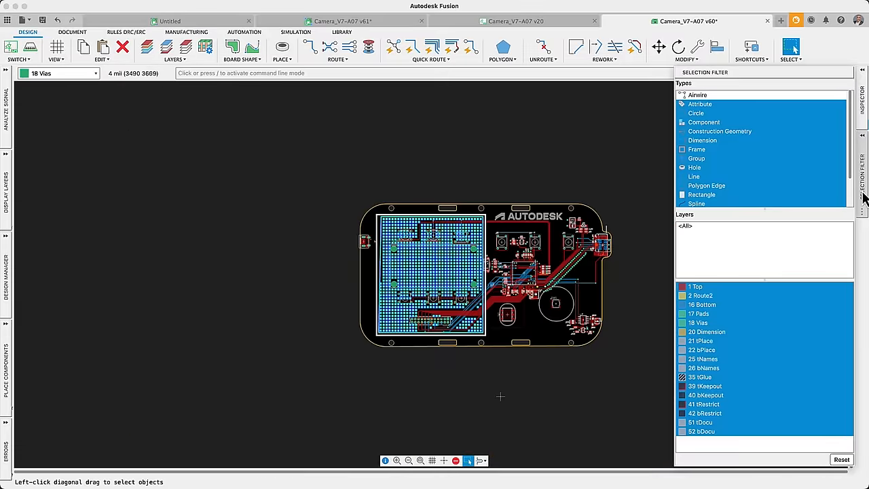
{"action": "scroll", "scroll_direction": "down", "scroll_amount": 3}
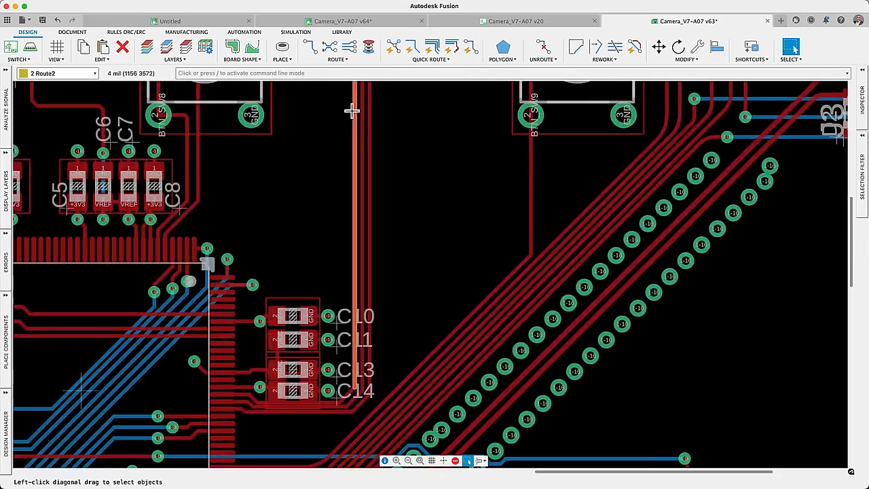
Step: Run an impedance analysis on the TDI trace, then switch to the FPGA_DDR_Main board
{"action": "left_click", "coordinate": [295, 32]}
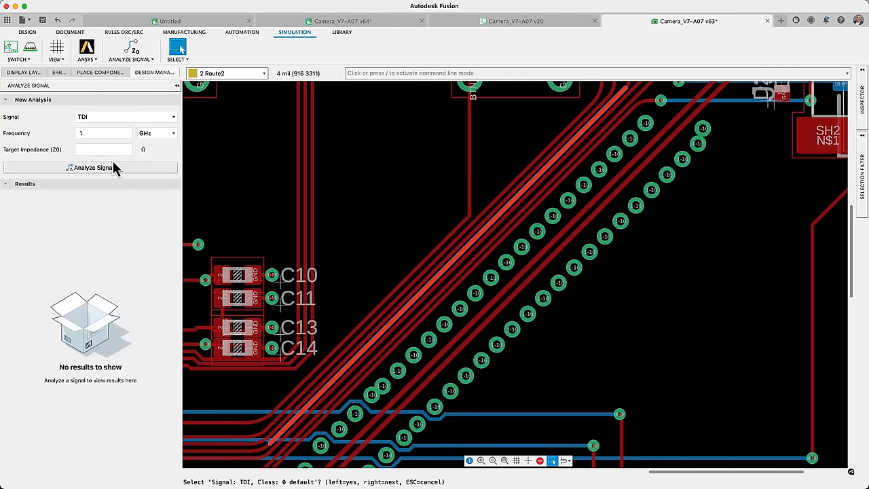
{"action": "left_click", "coordinate": [90, 168]}
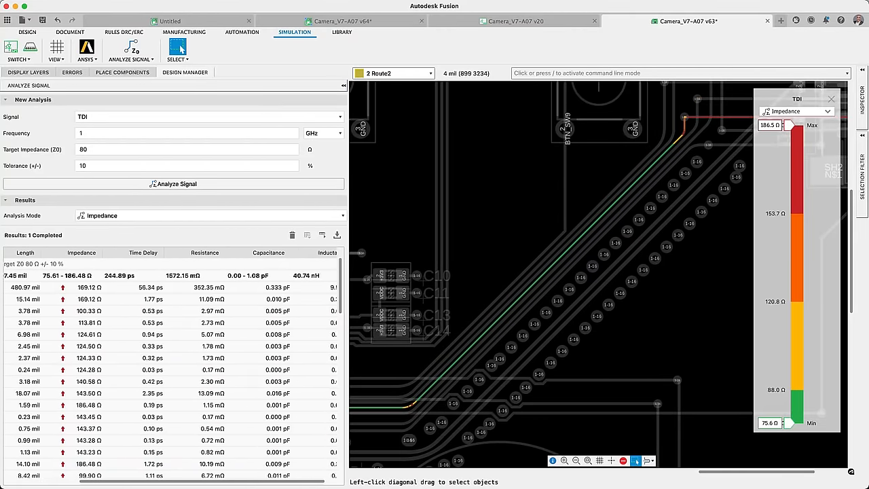
{"action": "left_click", "coordinate": [337, 235]}
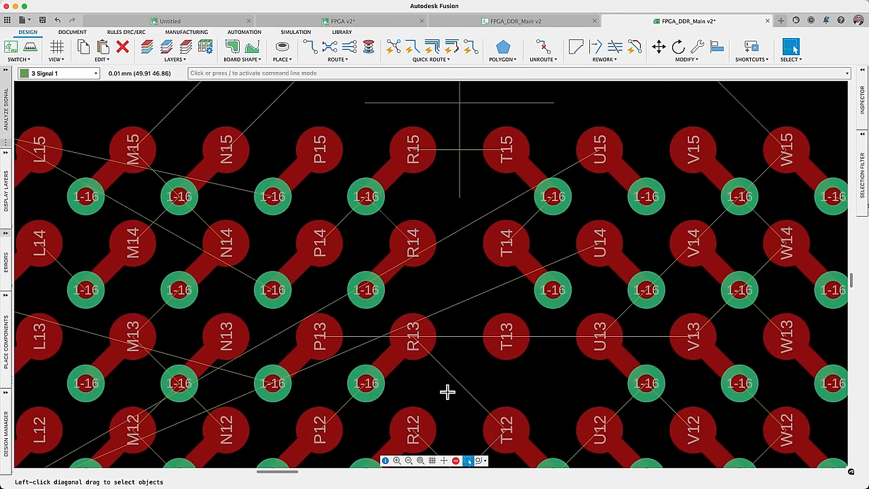
Step: Review the Eurocircuits DRC rules, route a trace from a BGA via, and show the Annular Ring limits
{"action": "left_click", "coordinate": [310, 46]}
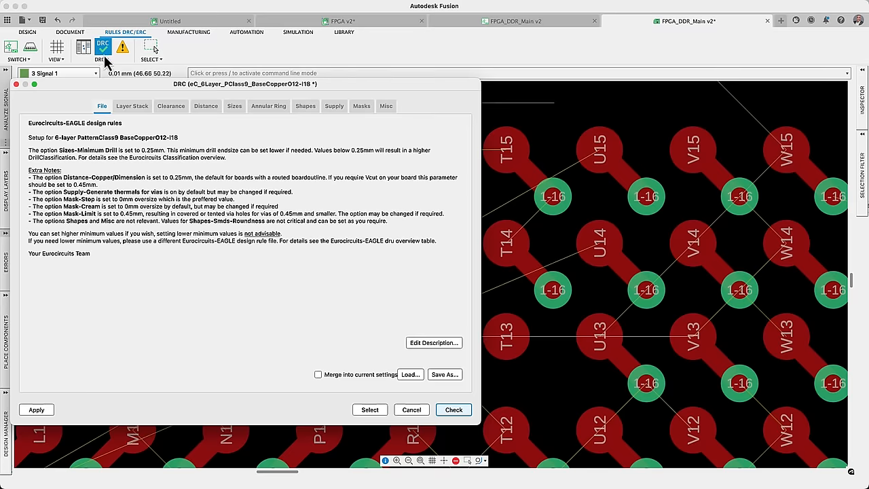
{"action": "left_click", "coordinate": [268, 106]}
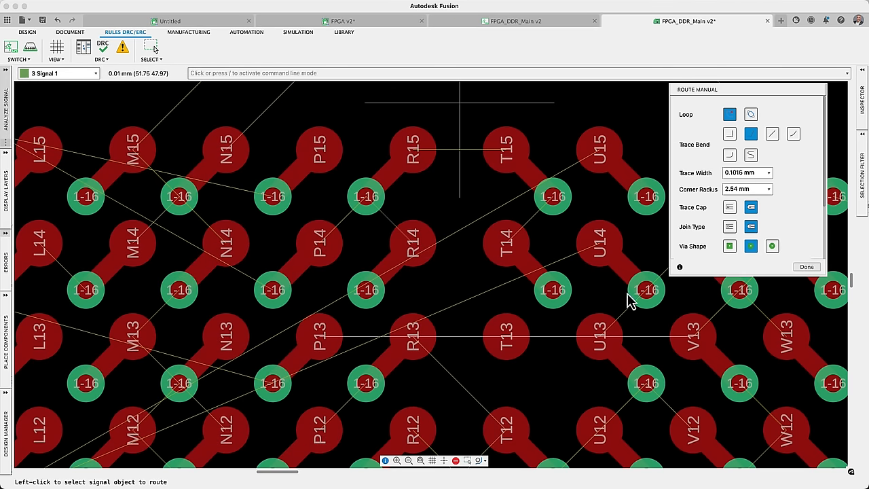
{"action": "left_click", "coordinate": [645, 290]}
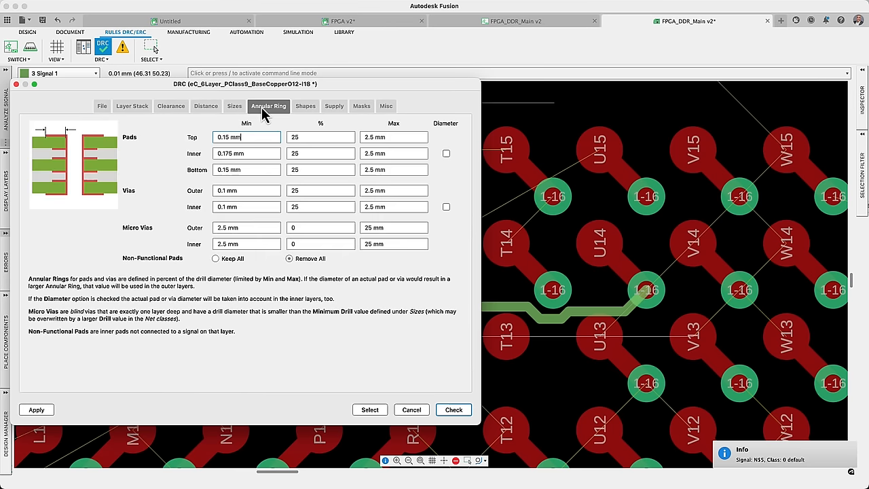
{"action": "left_click", "coordinate": [215, 258]}
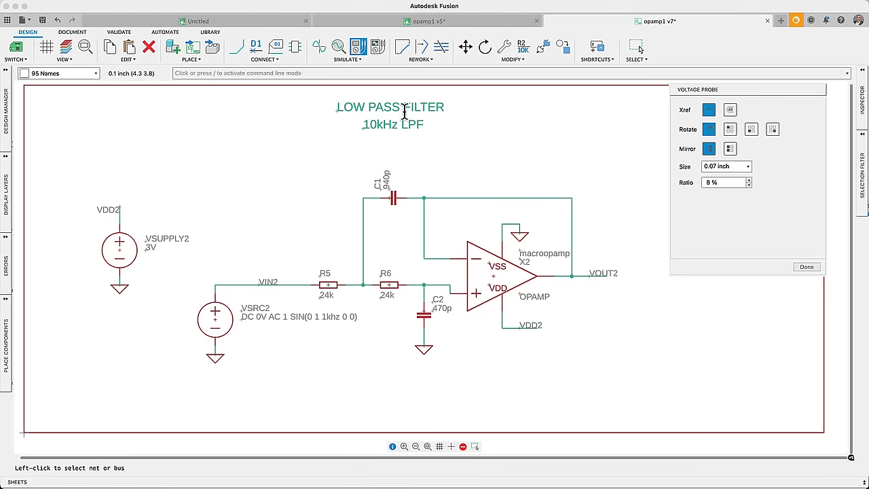
Step: Probe VOUT2 for voltage and phase, run the AC sweep and export the results to a spreadsheet
{"action": "left_click", "coordinate": [581, 276]}
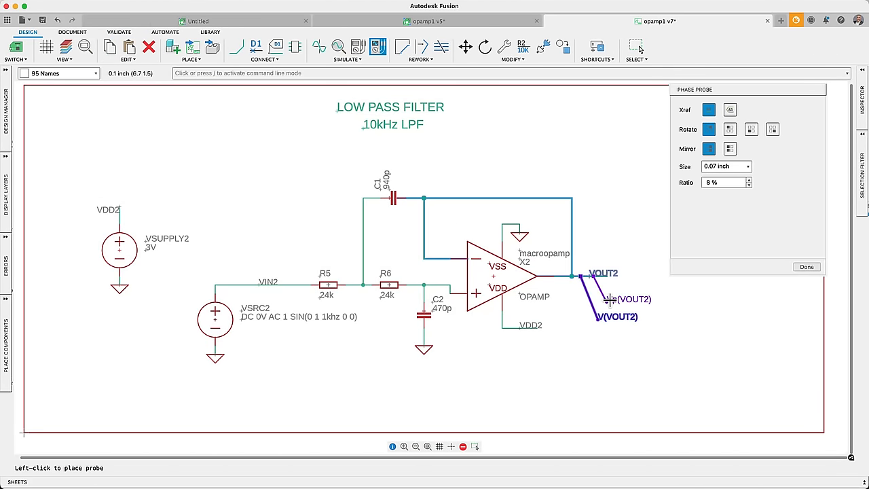
{"action": "left_click", "coordinate": [346, 48]}
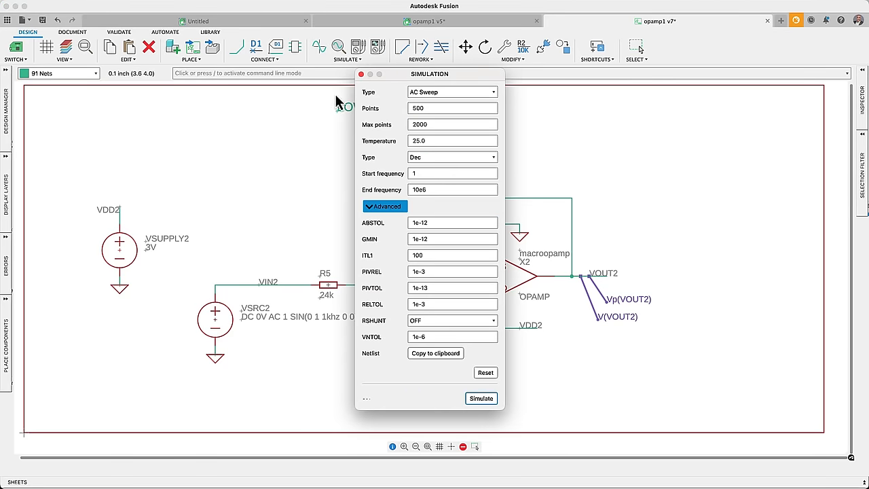
{"action": "left_click", "coordinate": [481, 398]}
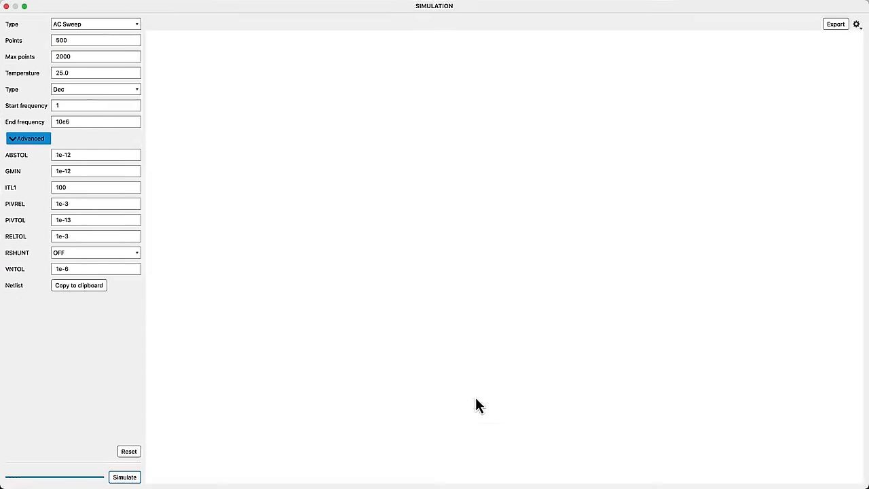
{"action": "left_click", "coordinate": [124, 477]}
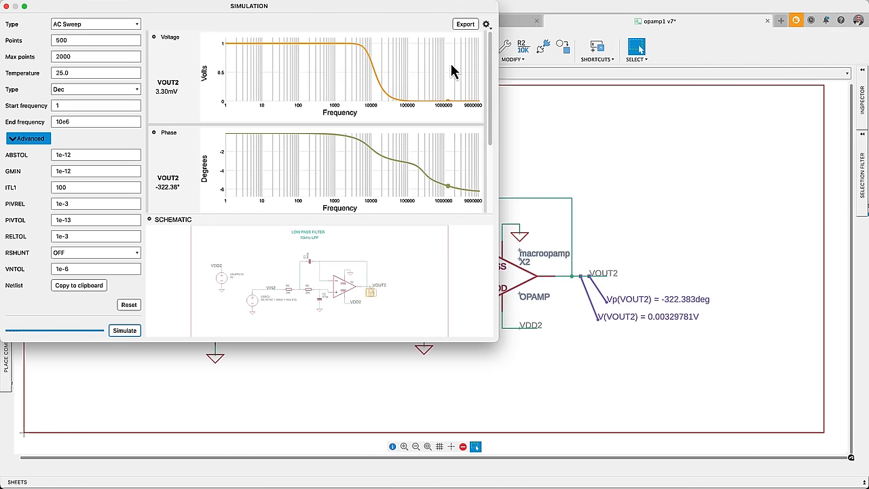
{"action": "left_click", "coordinate": [465, 24]}
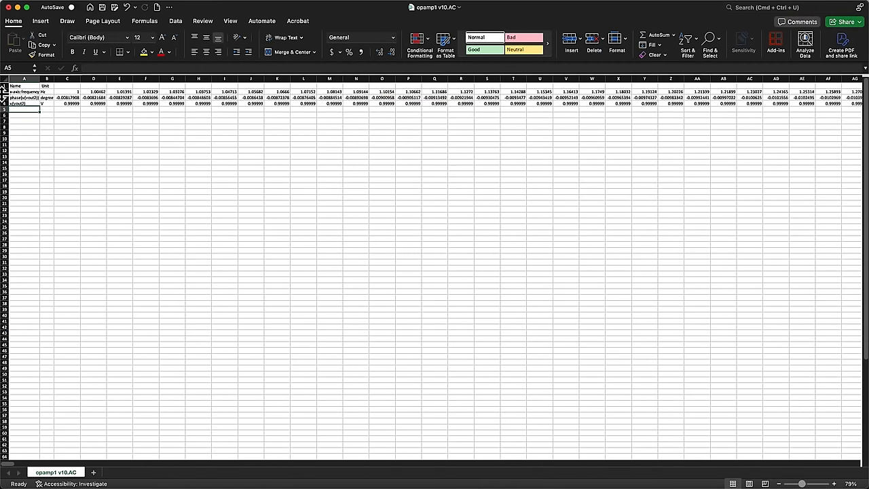
Step: Chart sweep rows 2–4 as a smooth-line scatter in Excel, then pick the enclosure base profile for an independent PCB
{"action": "left_click", "coordinate": [5, 92]}
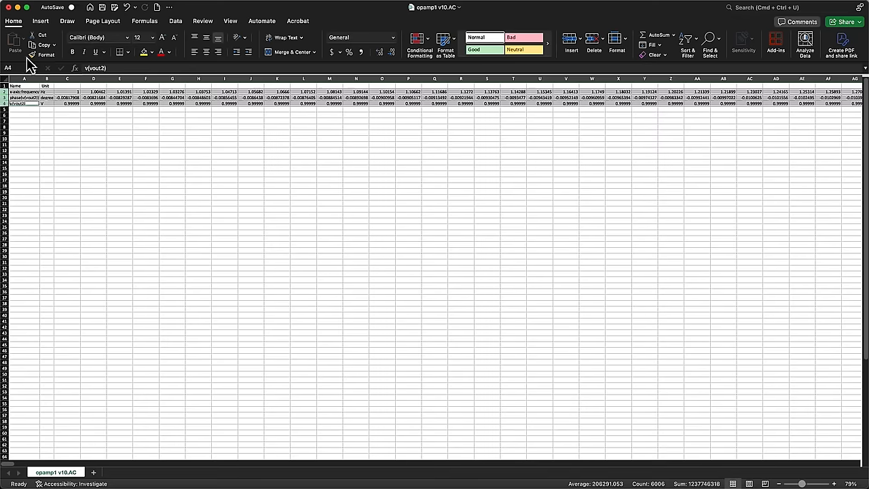
{"action": "left_click", "coordinate": [40, 20]}
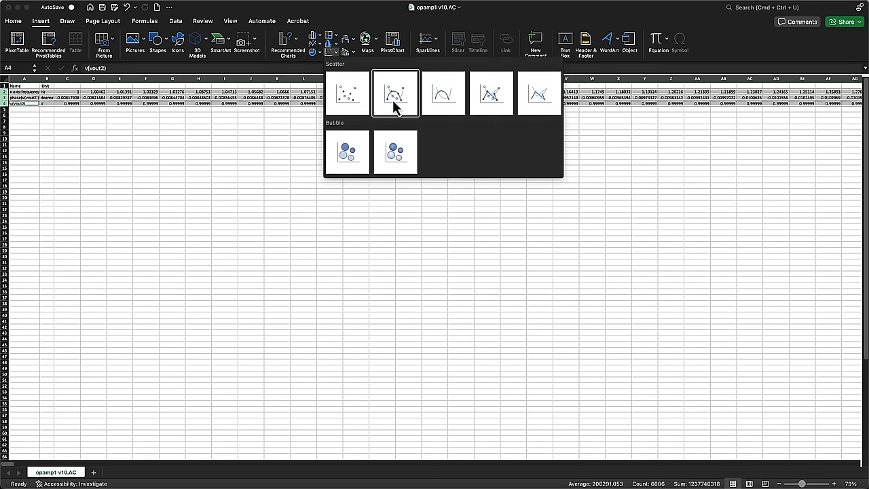
{"action": "left_click", "coordinate": [395, 93]}
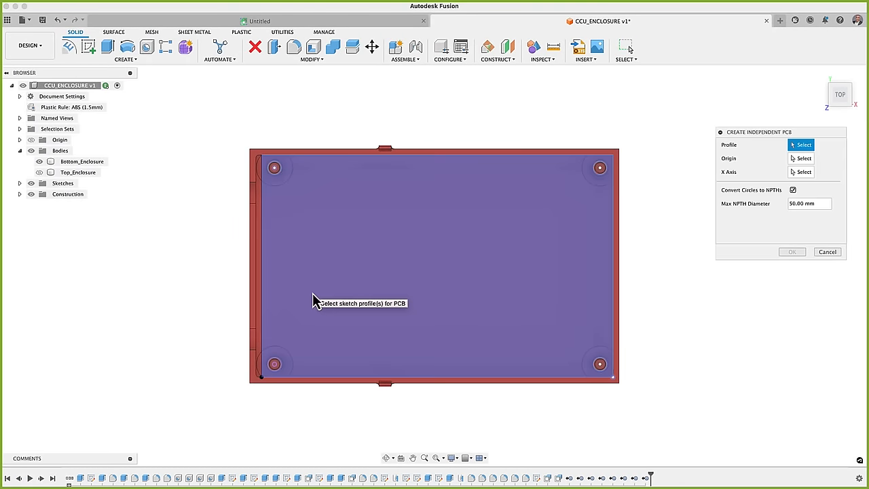
{"action": "left_click", "coordinate": [435, 265]}
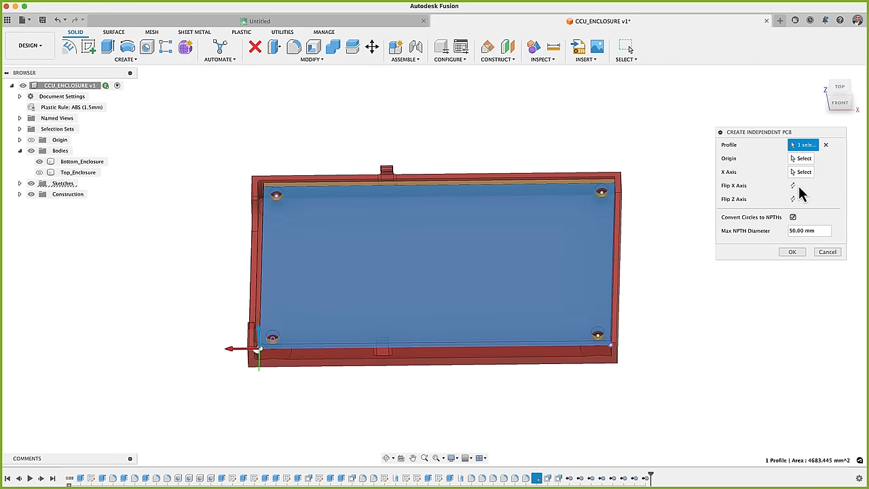
{"action": "left_click", "coordinate": [792, 252]}
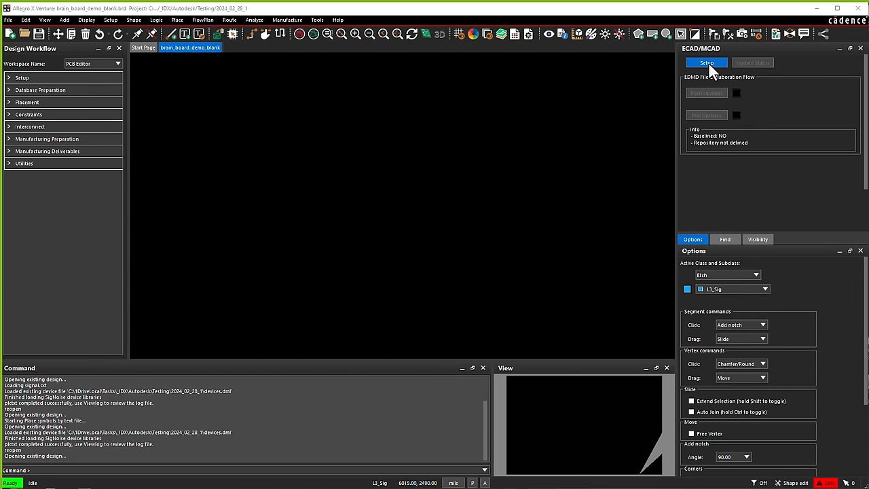
Step: Sign in to Autodesk as vdilello in Allegro X and push the board to Fusion via IDF
{"action": "left_click", "coordinate": [706, 62]}
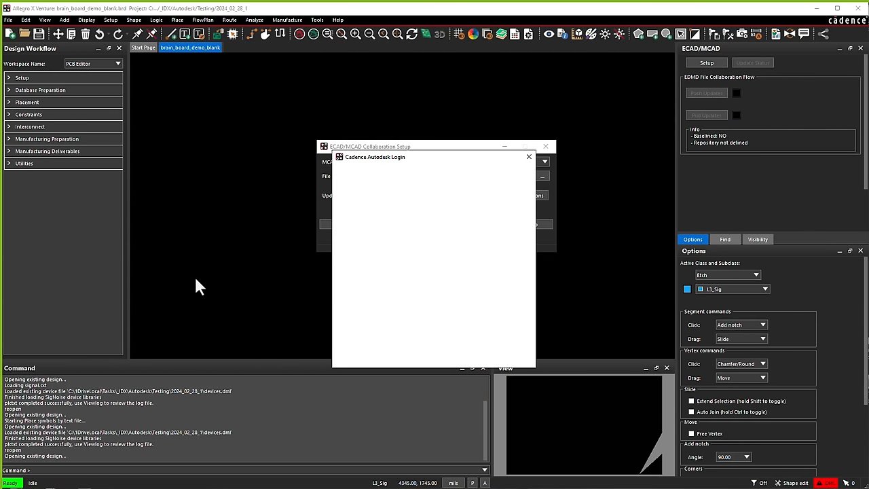
{"action": "type", "text": "vdilello"}
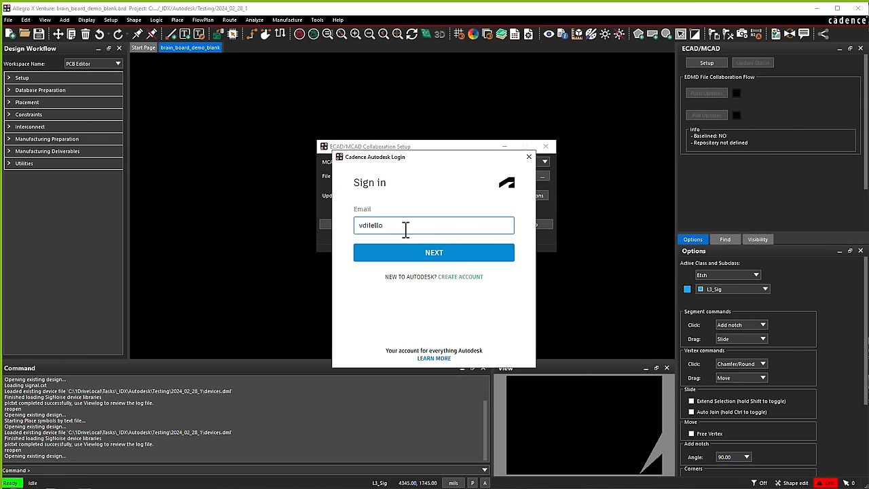
{"action": "left_click", "coordinate": [434, 252]}
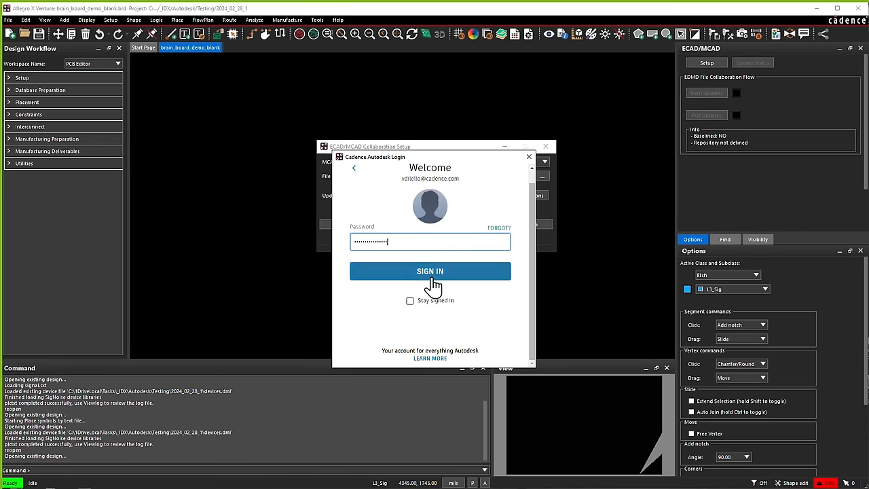
{"action": "left_click", "coordinate": [430, 271]}
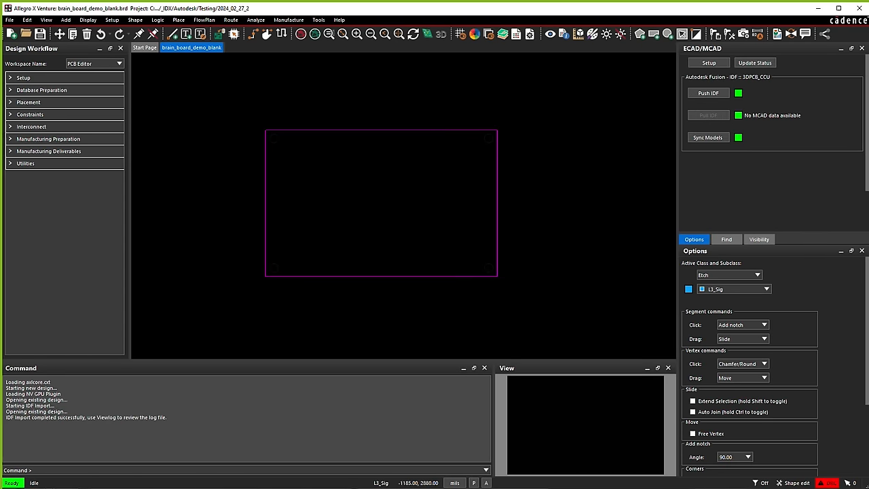
{"action": "left_click", "coordinate": [10, 19]}
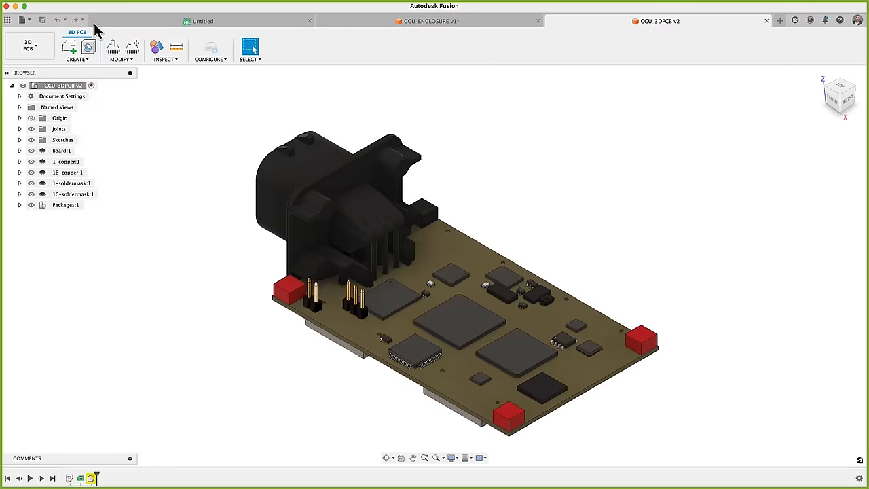
Step: Switch to the gearbox Main Assembly document with its bolted base plate
{"action": "left_click", "coordinate": [430, 21]}
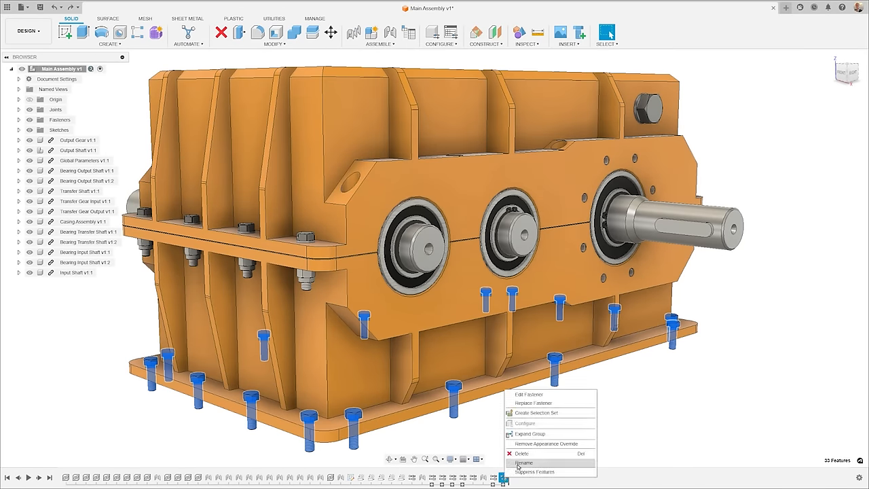
Step: Replace the base-plate screws with Drilled Forged Hex Socket Head Cap Screws 6 Holes, M5 x 16 mm
{"action": "left_click", "coordinate": [534, 402]}
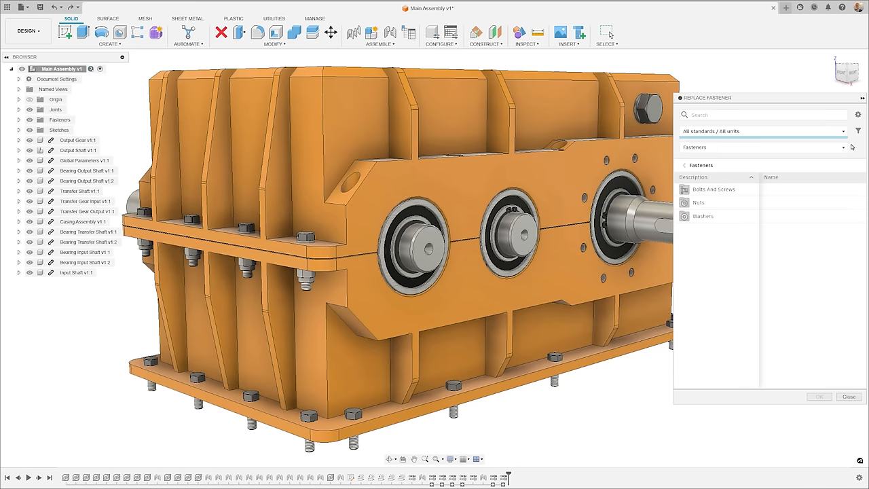
{"action": "left_click", "coordinate": [714, 189]}
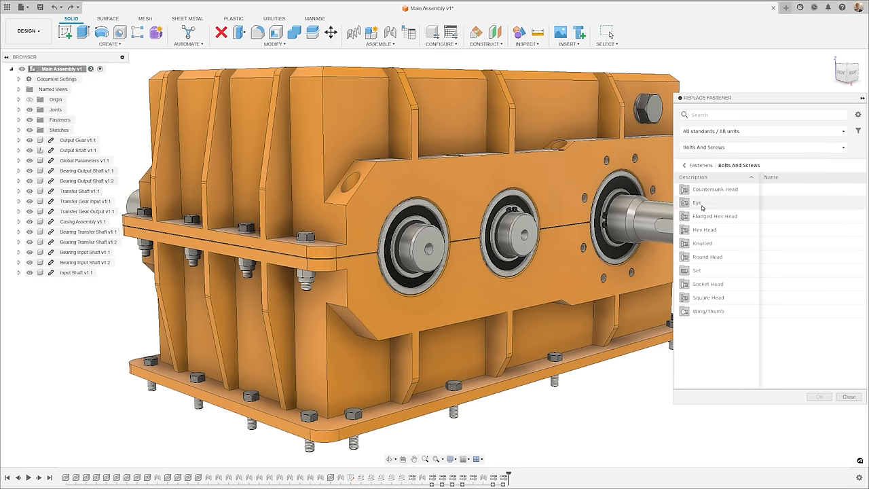
{"action": "left_click", "coordinate": [707, 284]}
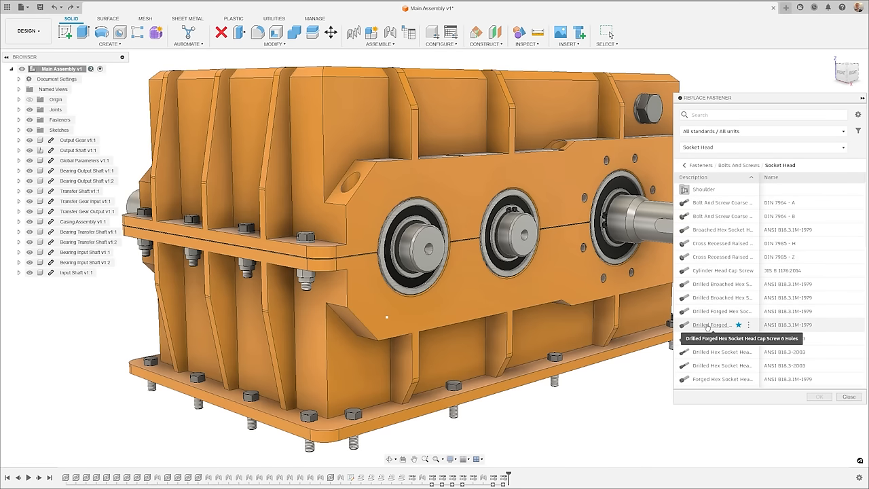
{"action": "left_click", "coordinate": [720, 324]}
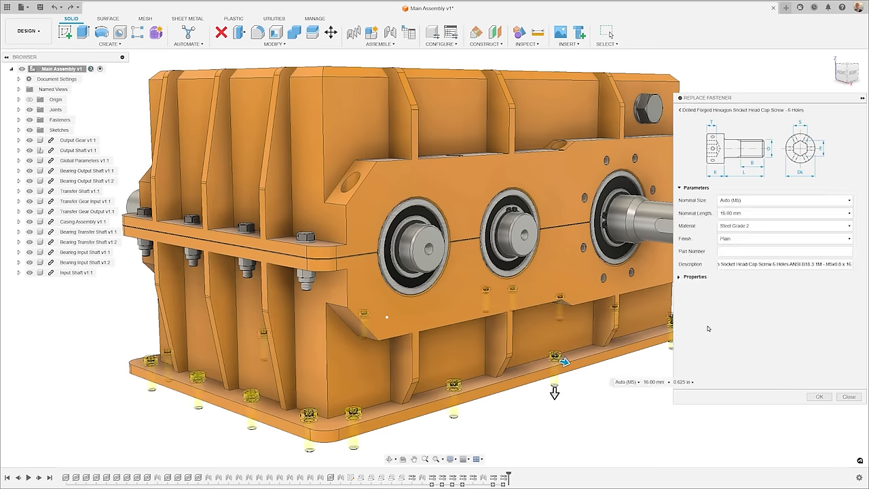
{"action": "left_click", "coordinate": [819, 396]}
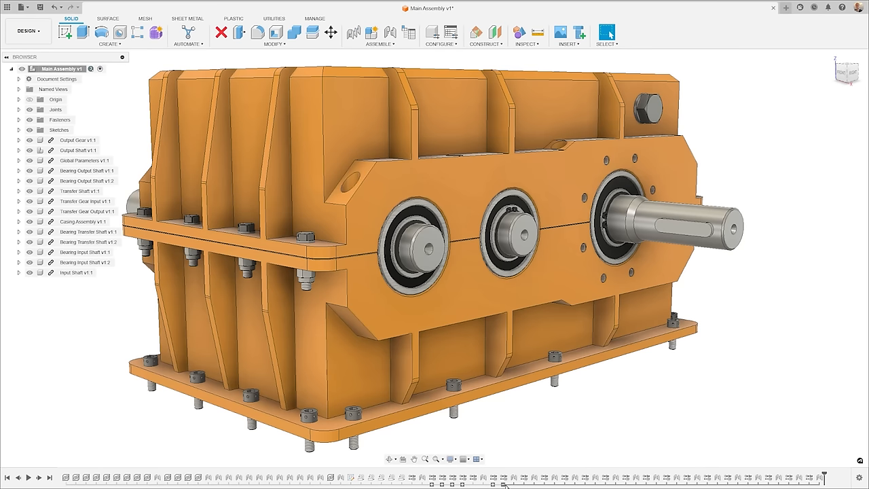
Step: Begin another fastener replacement on one of the base-plate screws
{"action": "left_click", "coordinate": [553, 367]}
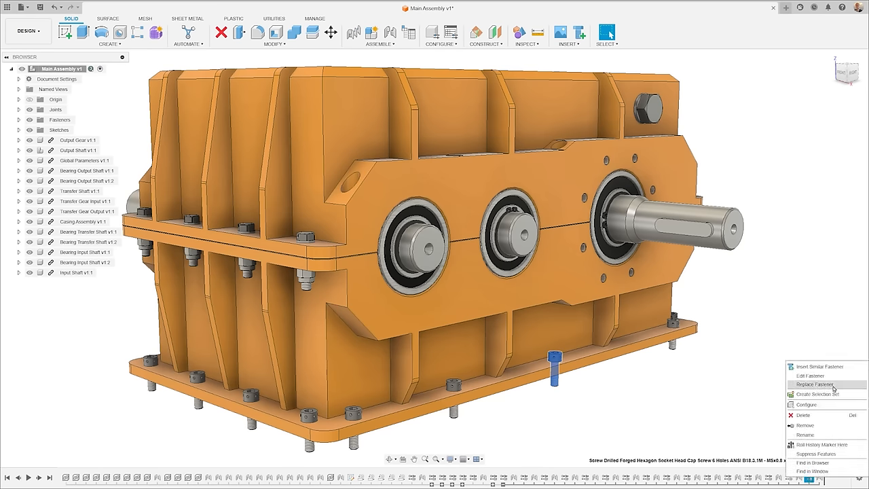
{"action": "left_click", "coordinate": [813, 384]}
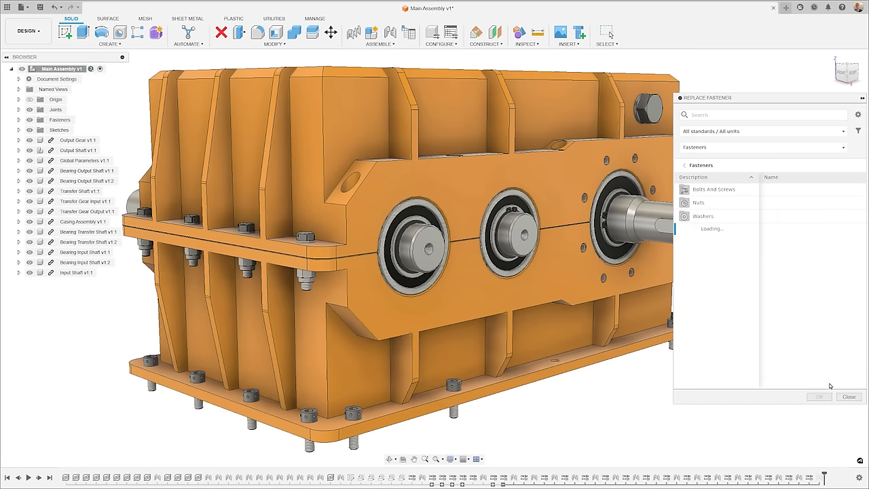
Step: Choose a Hex Socket Set Screw Flat Point under Bolts And Screws > Set for the gearbox base
{"action": "left_click", "coordinate": [713, 189]}
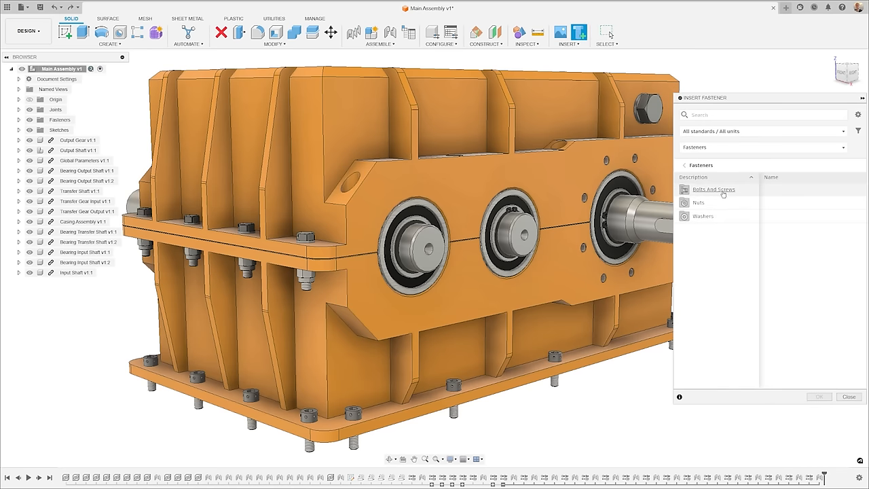
{"action": "left_click", "coordinate": [713, 190]}
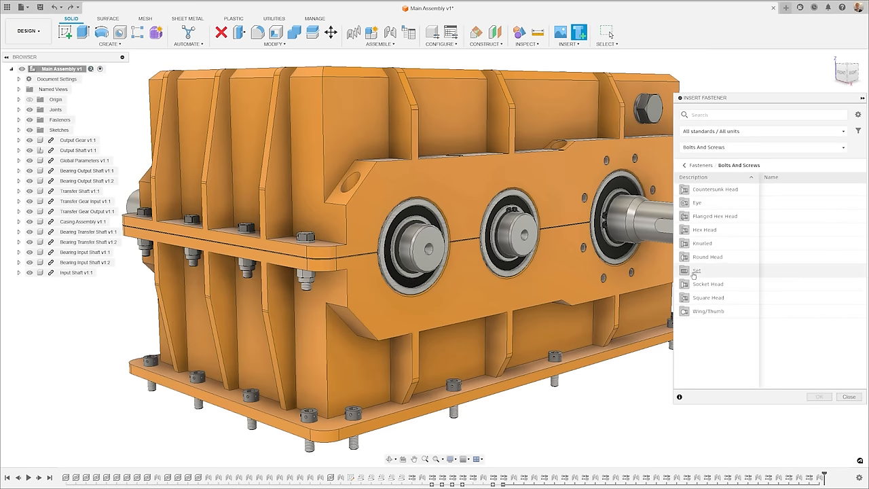
{"action": "left_click", "coordinate": [696, 270]}
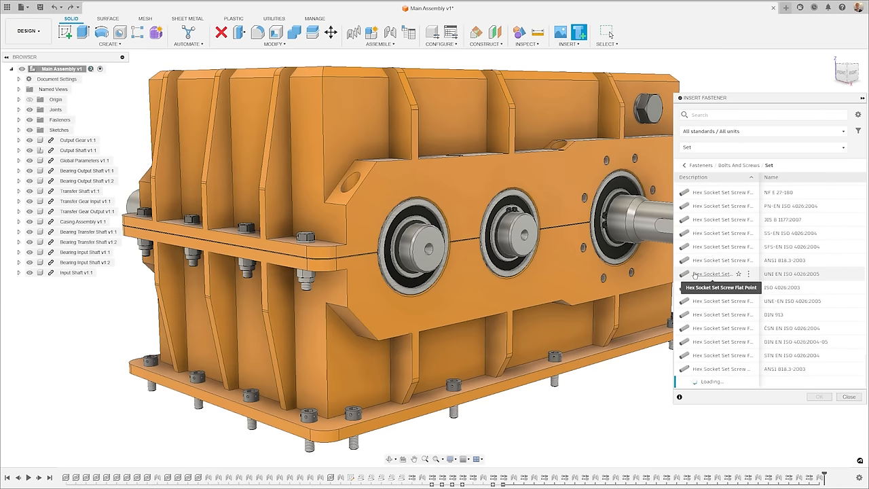
{"action": "scroll", "scroll_direction": "down", "scroll_amount": 3}
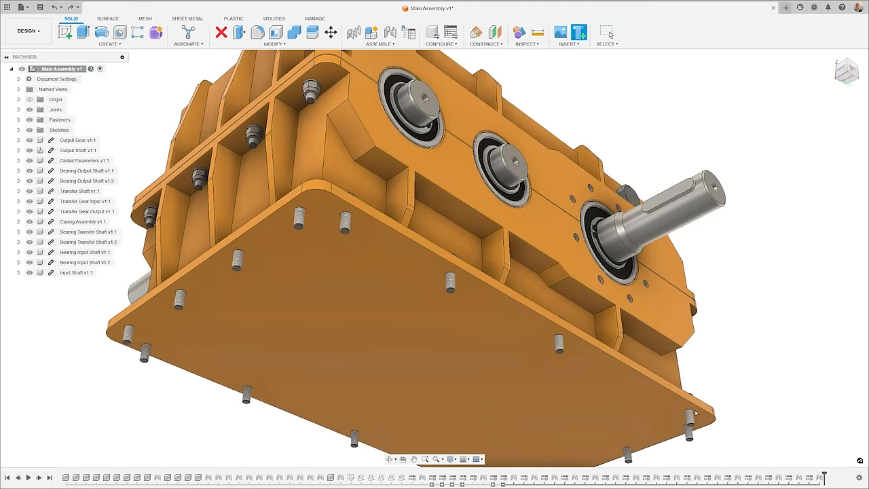
Step: Start Insert Fastener to reach the Favorites list of starred fasteners
{"action": "left_click", "coordinate": [559, 32]}
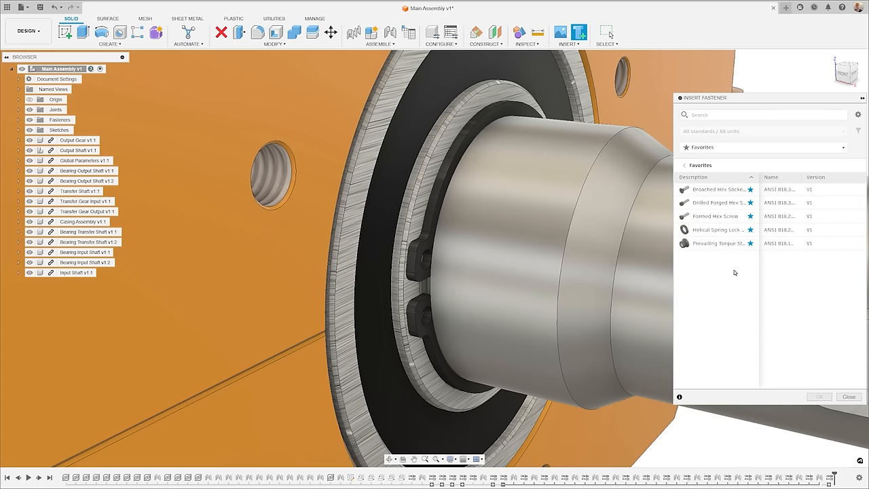
Step: Bring up the Select Configuration panel for the Main Assembly v7 bearing
{"action": "left_click", "coordinate": [857, 114]}
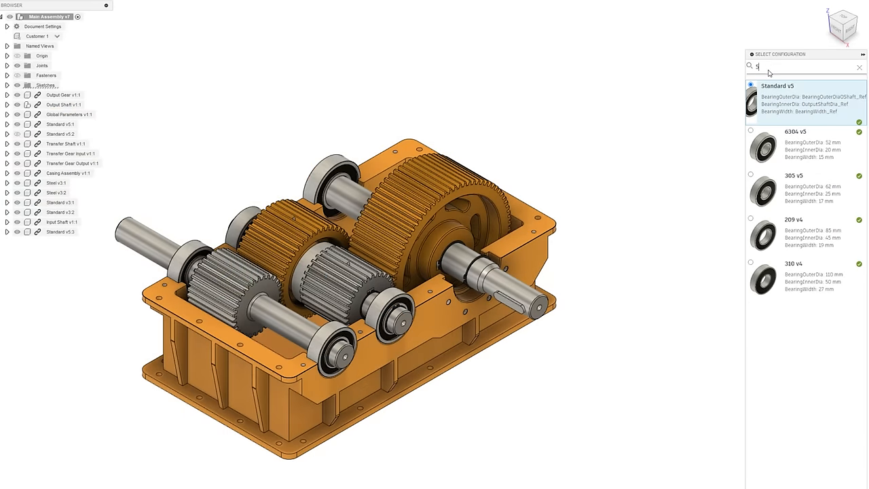
Step: Filter the bearing configurations by searching 50, narrowing to the 310 v4 bearing
{"action": "type", "text": "50"}
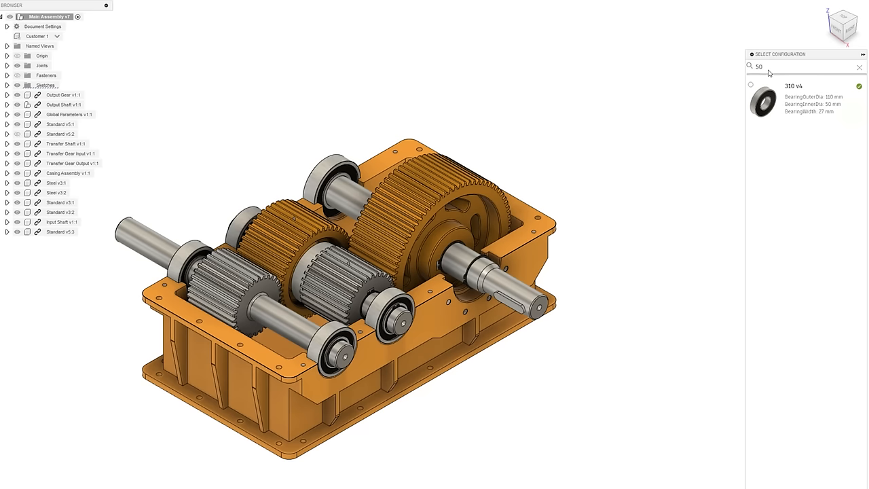
{"action": "type", "text": "6"}
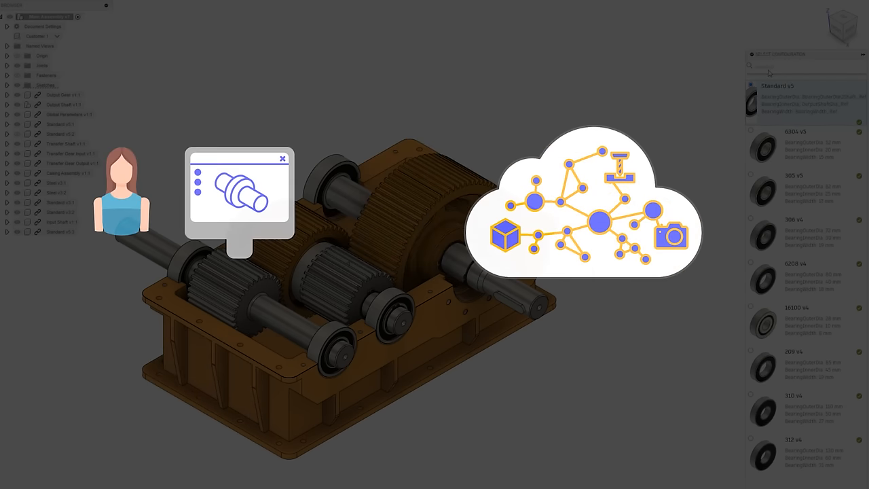
Step: Search the bearing configurations for 306 before moving to the Casing Assembly drawing
{"action": "type", "text": "306"}
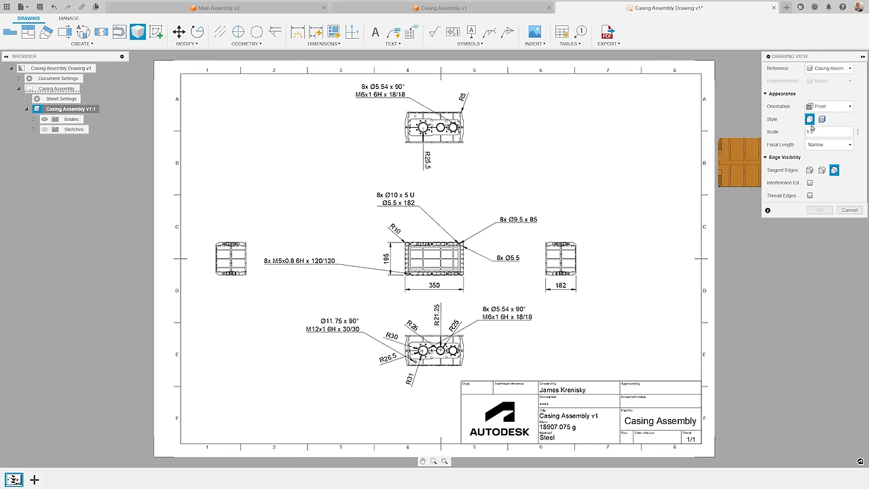
Step: Set the drawing view to SE then NE Isometric and place it in the sheet's upper right
{"action": "left_click", "coordinate": [829, 106]}
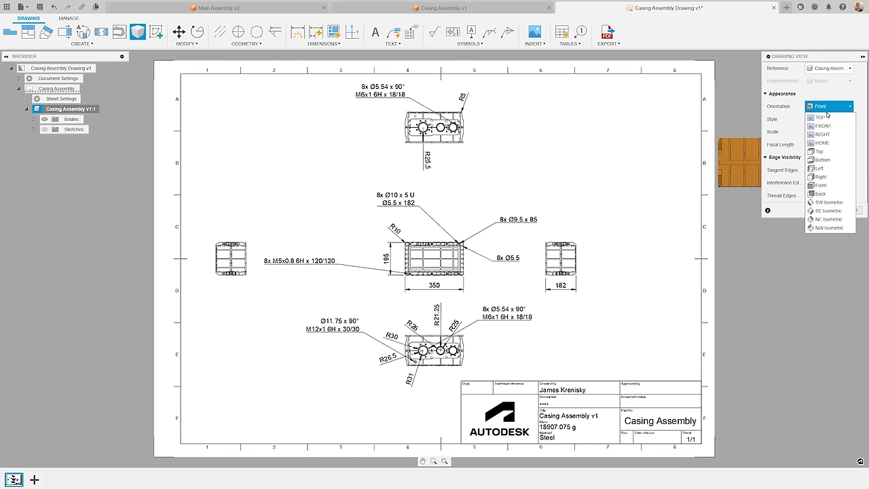
{"action": "left_click", "coordinate": [830, 202]}
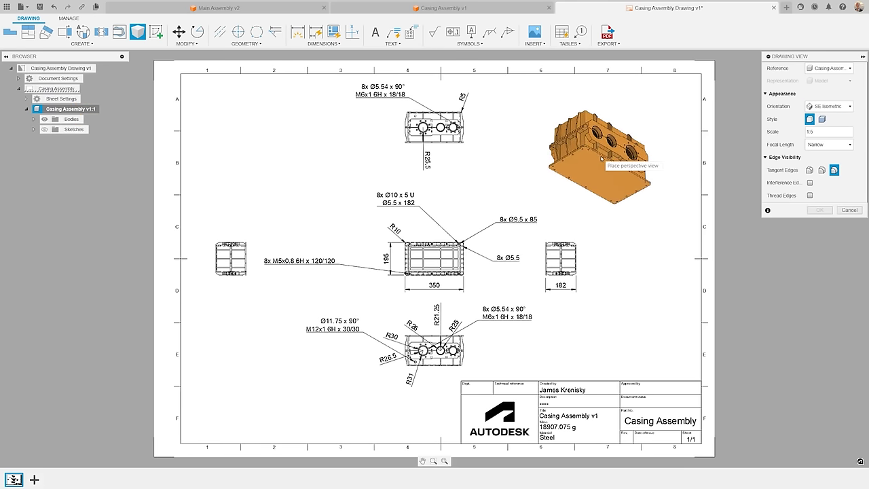
{"action": "left_click", "coordinate": [830, 106]}
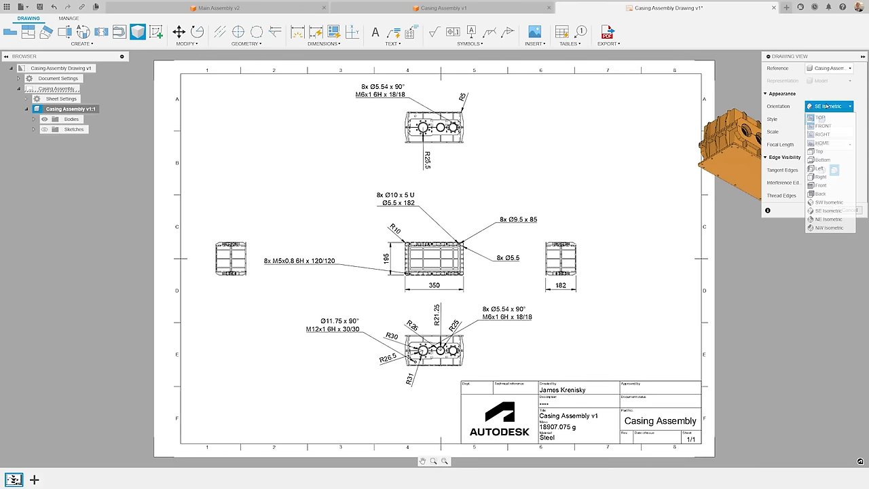
{"action": "mouse_move", "coordinate": [828, 219]}
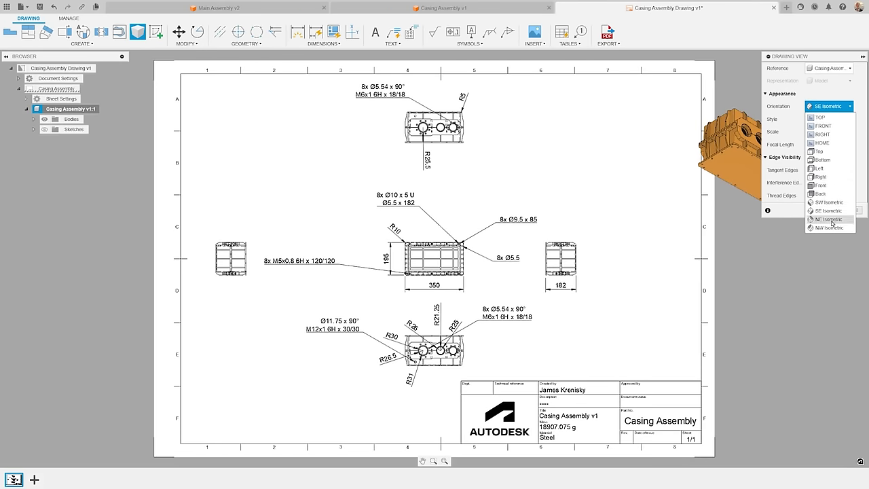
{"action": "left_click", "coordinate": [826, 219]}
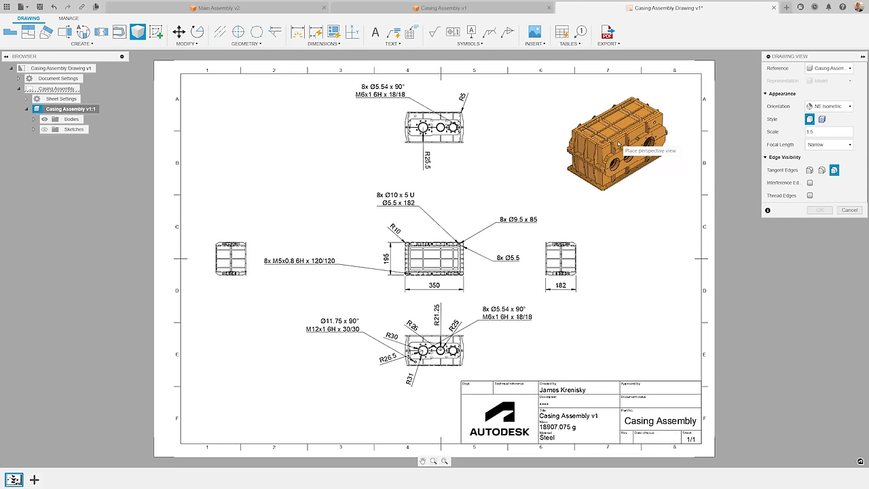
{"action": "left_click", "coordinate": [218, 8]}
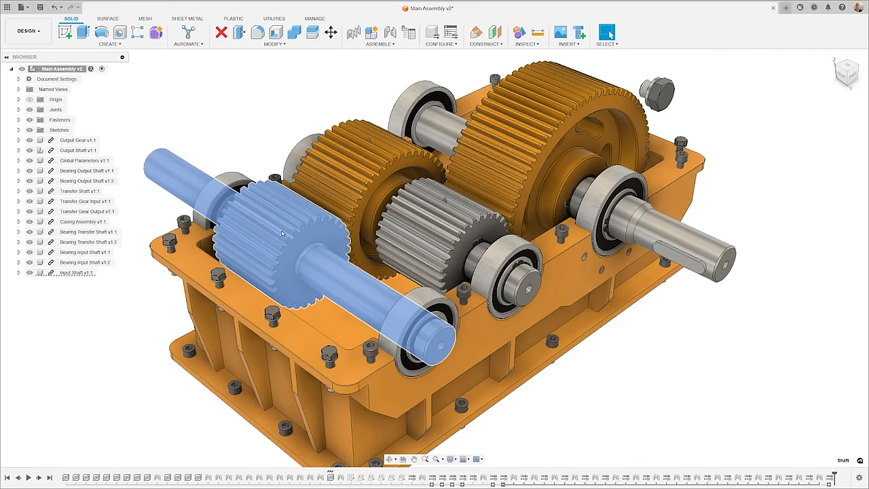
Step: Switch to the Generative Design workspace and confirm the gear study's manufacturing methods
{"action": "left_click", "coordinate": [28, 31]}
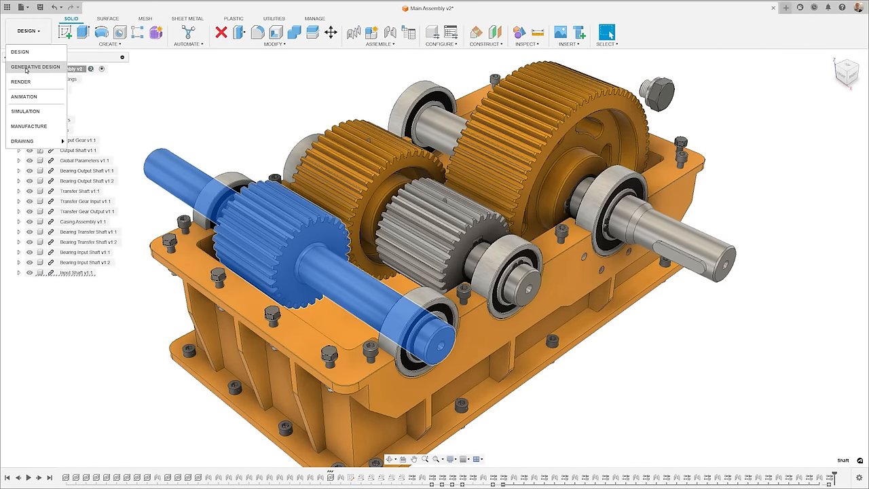
{"action": "left_click", "coordinate": [36, 66]}
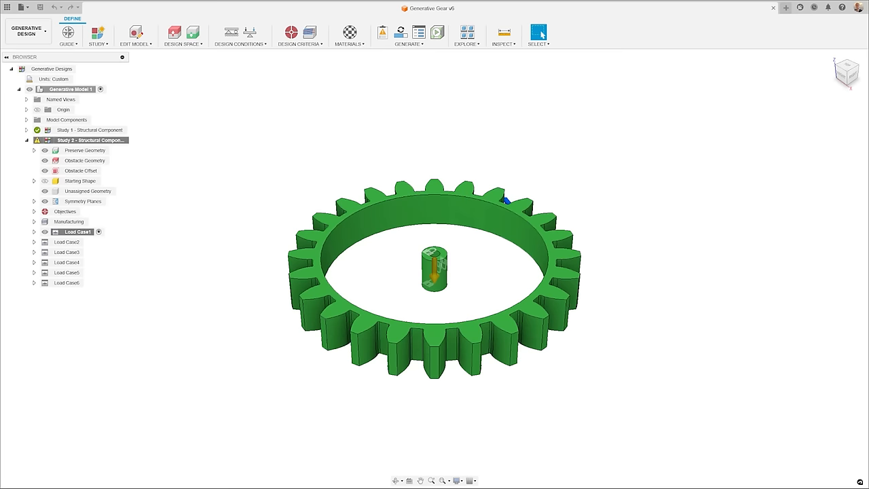
{"action": "left_click", "coordinate": [291, 32]}
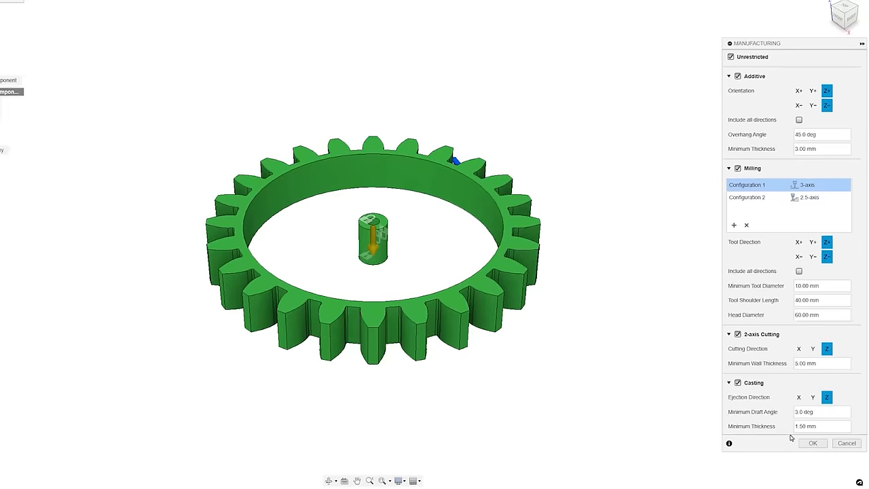
{"action": "left_click", "coordinate": [812, 443]}
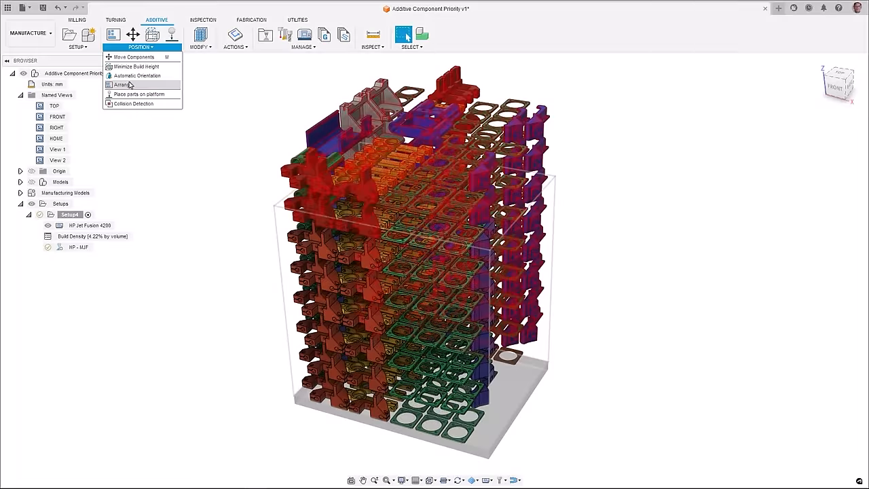
Step: Arrange the additive build parts with Volume priority and 2 mm object spacing
{"action": "left_click", "coordinate": [123, 84]}
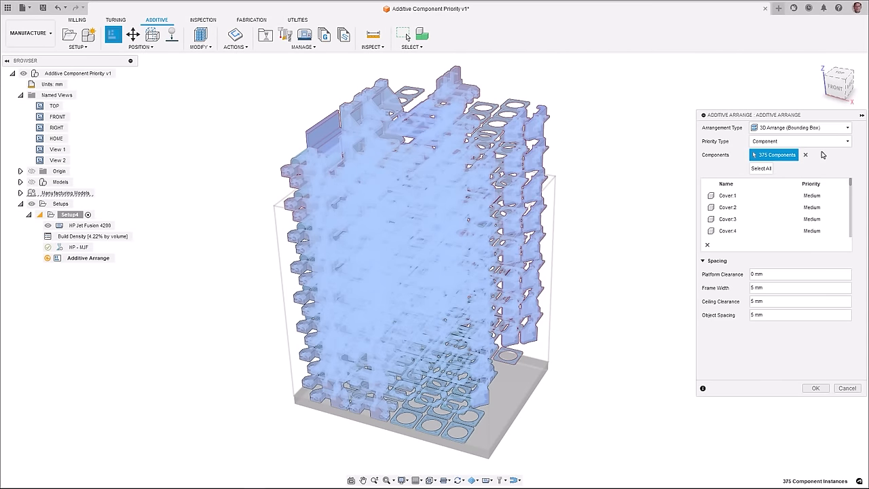
{"action": "left_click", "coordinate": [800, 141]}
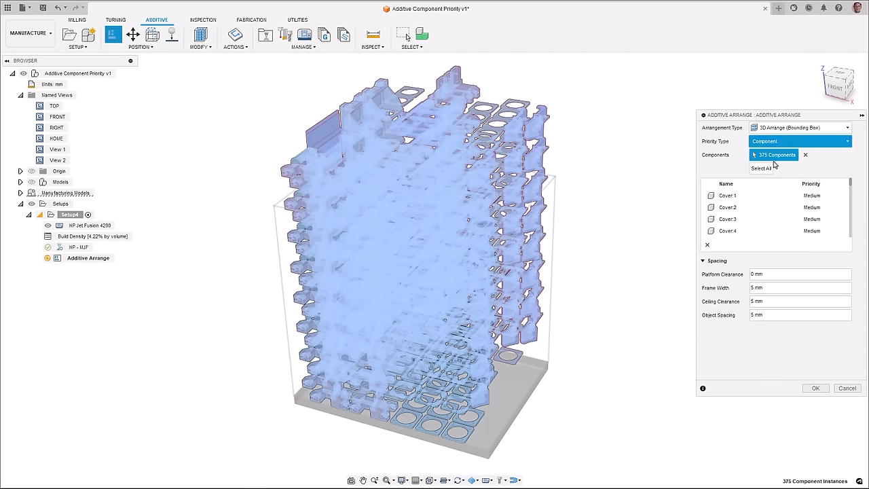
{"action": "left_click", "coordinate": [800, 140]}
{"action": "type", "text": "2"}
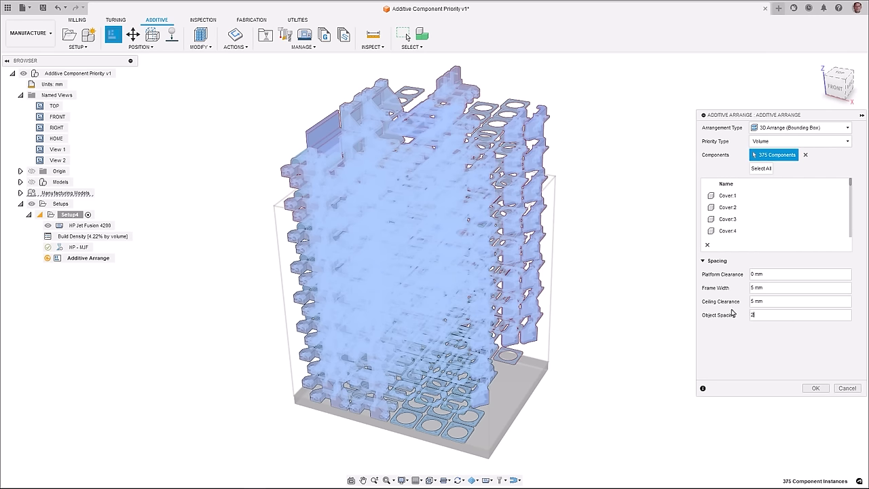
{"action": "left_click", "coordinate": [815, 388]}
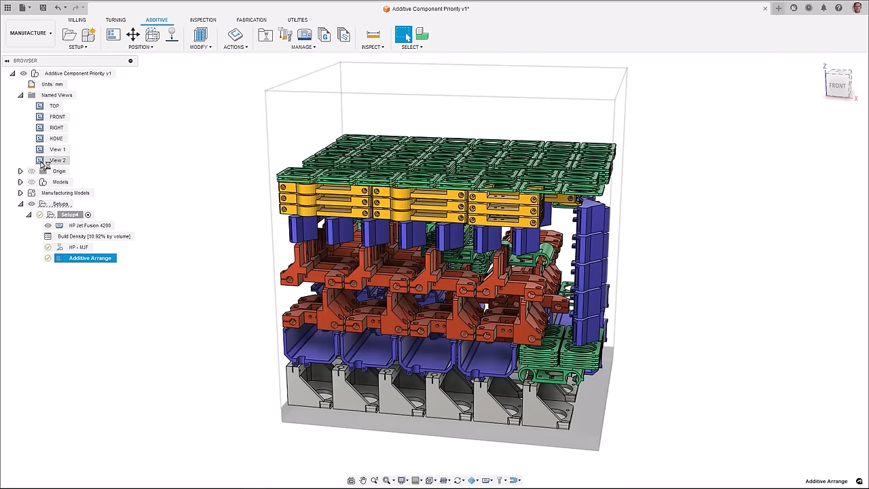
Step: Rerun the arrangement with Component priorities, giving plate spacers top priority
{"action": "double_click", "coordinate": [90, 258]}
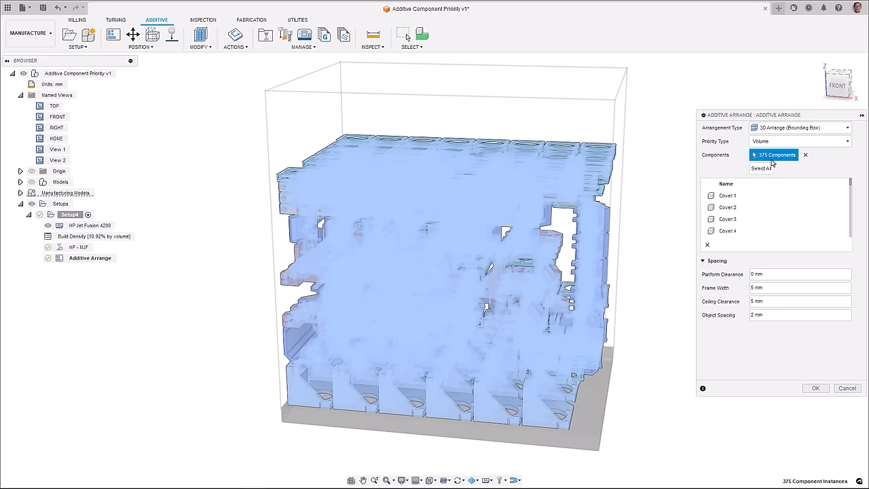
{"action": "left_click", "coordinate": [800, 141]}
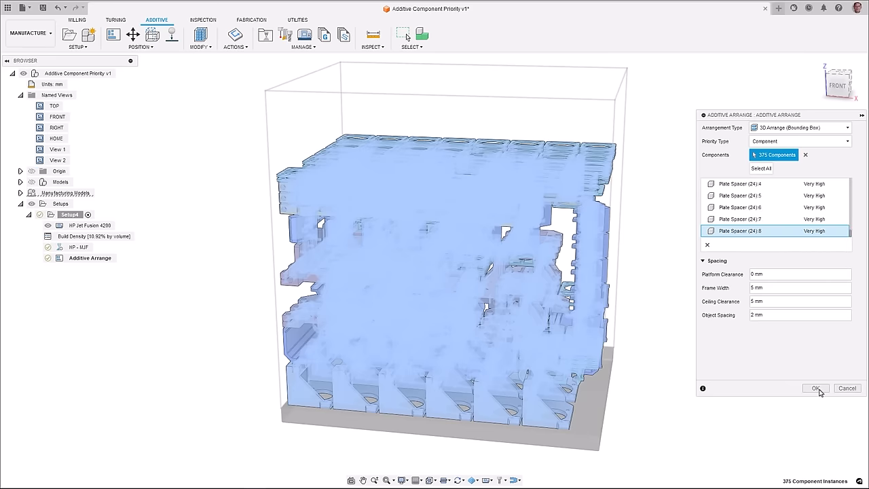
{"action": "left_click", "coordinate": [816, 387]}
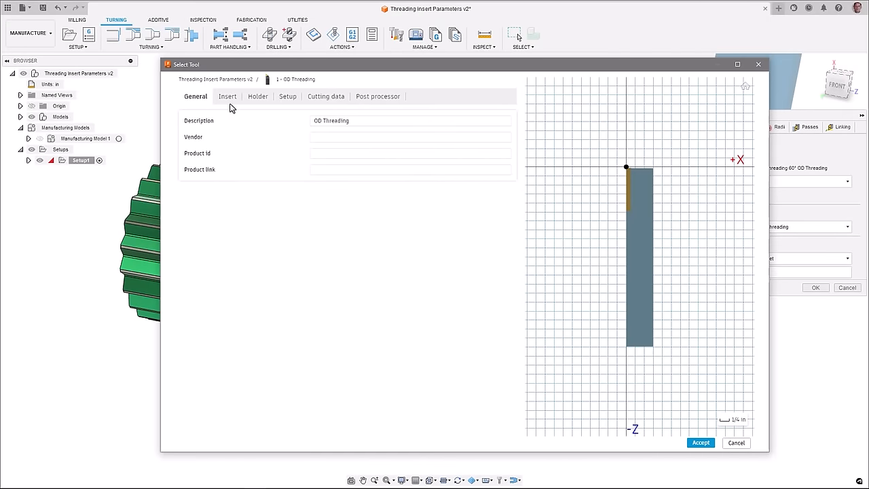
Step: Review Flat and Point thread tips, keep Round, and give the insert a .01 in tip radius
{"action": "left_click", "coordinate": [228, 96]}
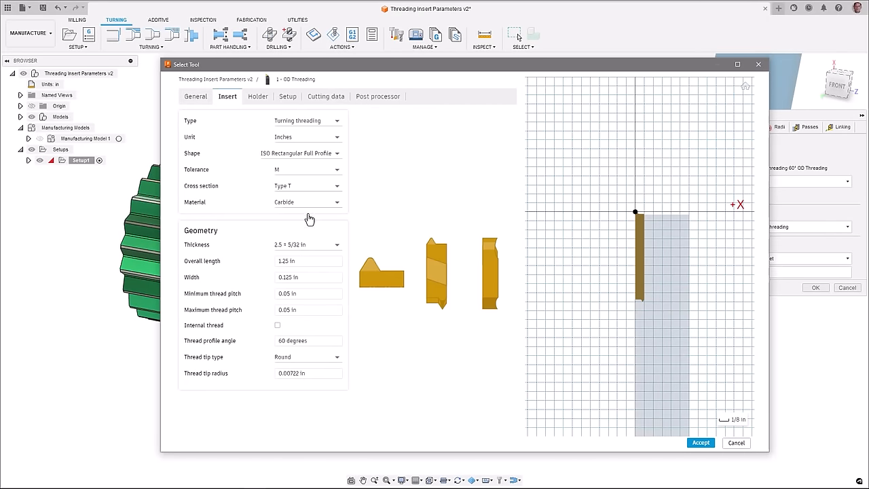
{"action": "left_click", "coordinate": [308, 293]}
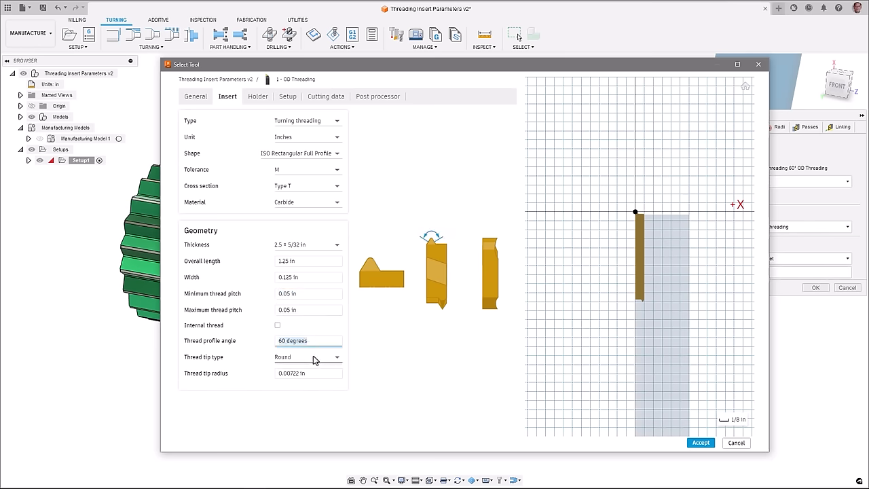
{"action": "left_click", "coordinate": [307, 357]}
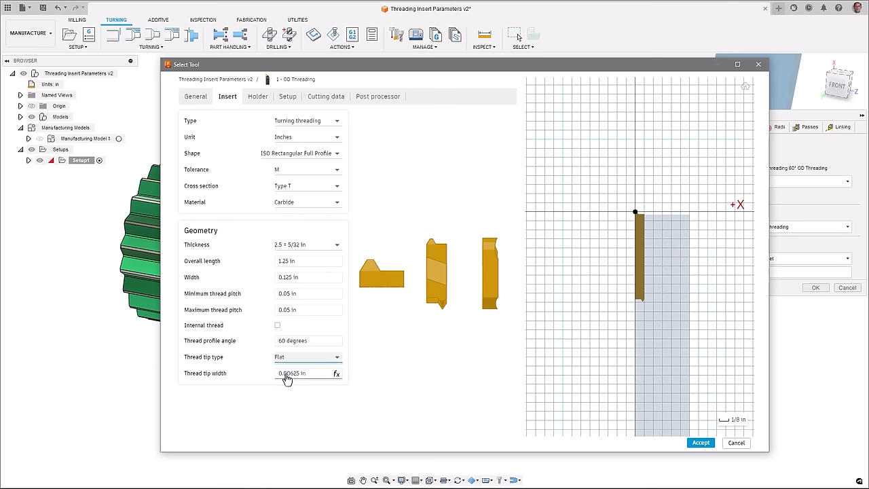
{"action": "left_click", "coordinate": [307, 356]}
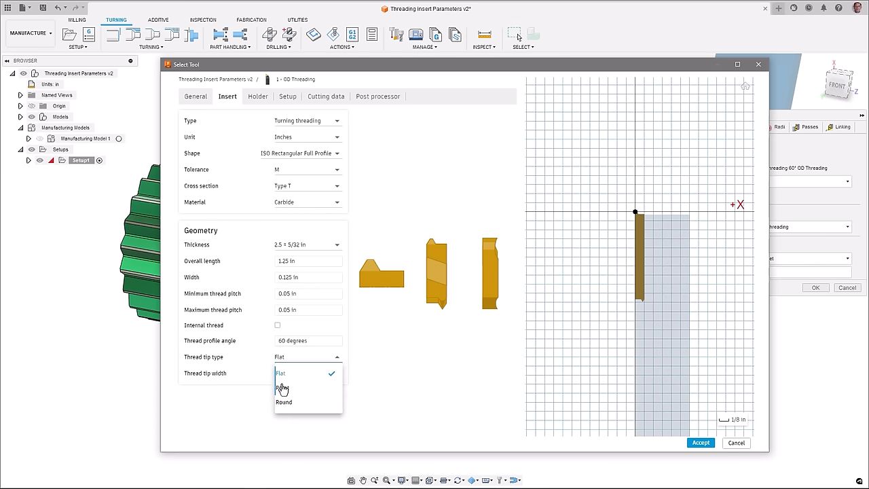
{"action": "left_click", "coordinate": [282, 387]}
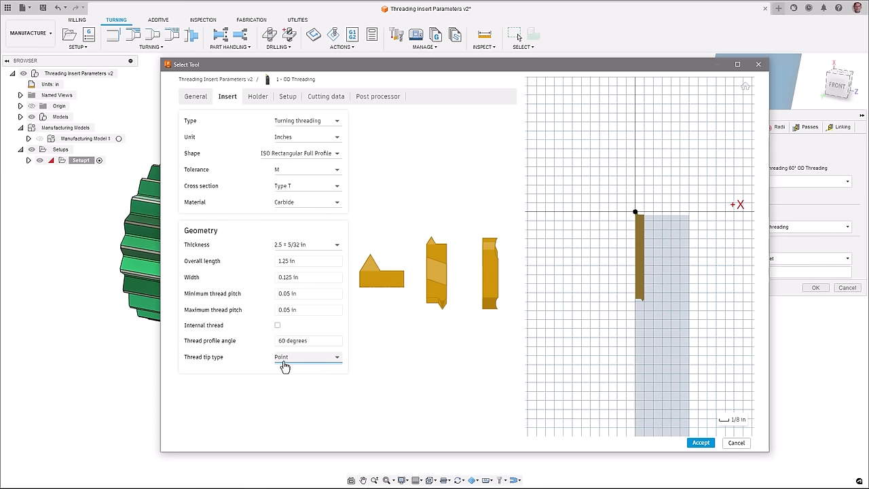
{"action": "left_click", "coordinate": [307, 357]}
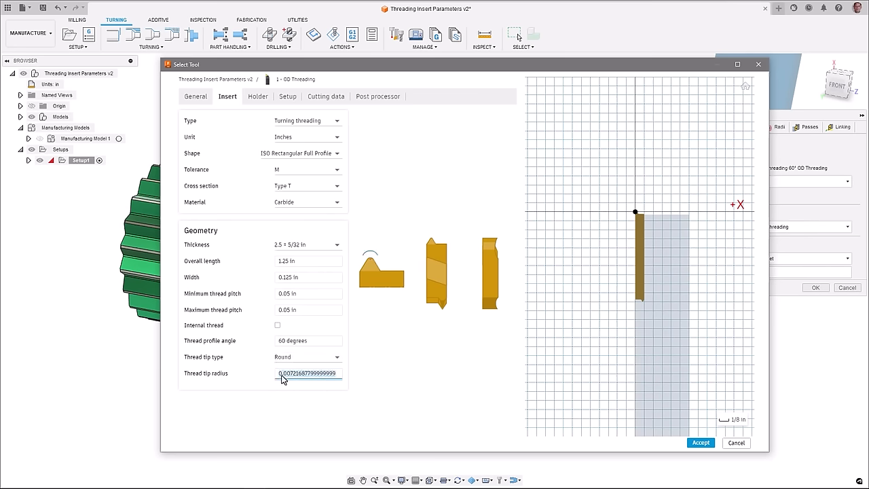
{"action": "type", "text": ".01"}
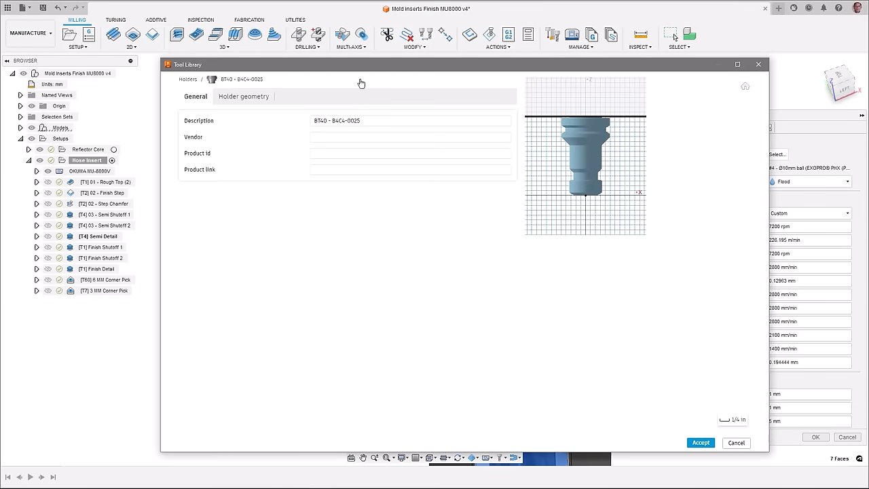
Step: Review the BT40 holder geometry, then set the ball end mill's gauge length to 50 mm
{"action": "left_click", "coordinate": [243, 96]}
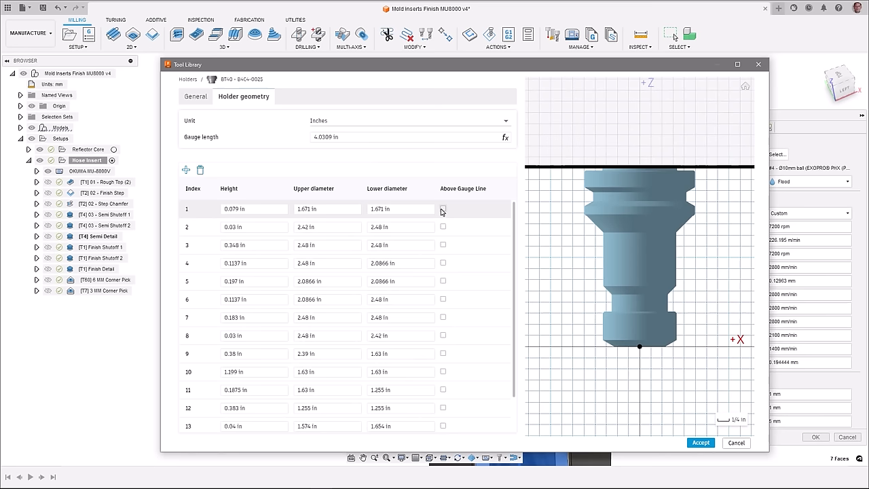
{"action": "left_click", "coordinate": [443, 227]}
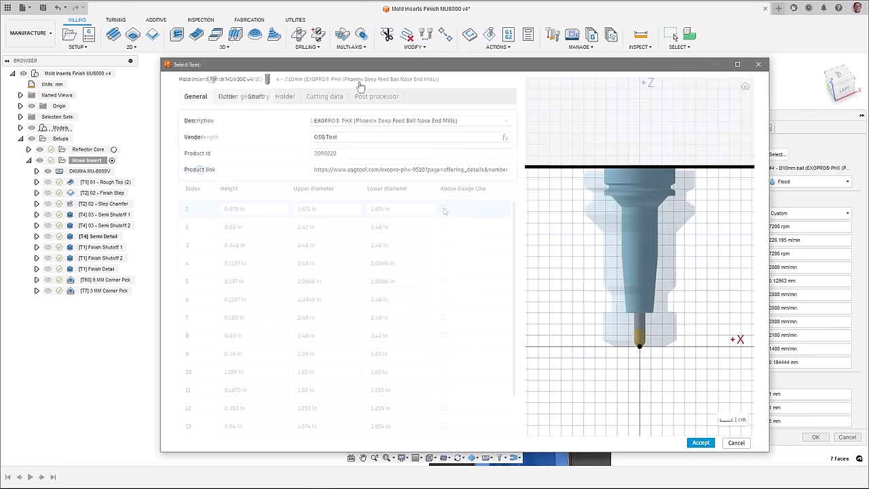
{"action": "left_click", "coordinate": [226, 96]}
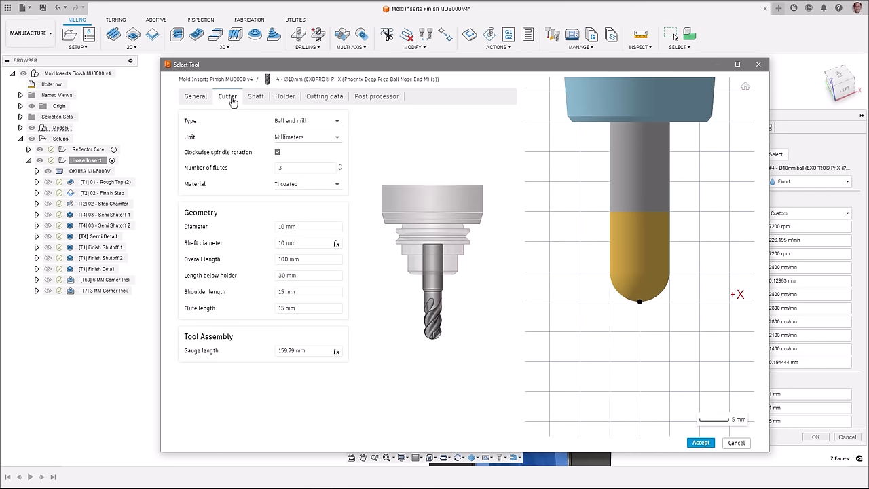
{"action": "left_click", "coordinate": [299, 350]}
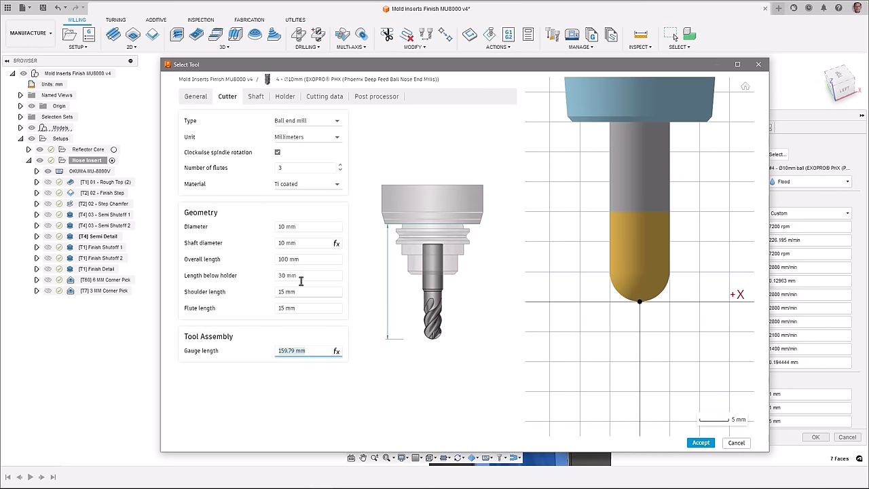
{"action": "type", "text": "50"}
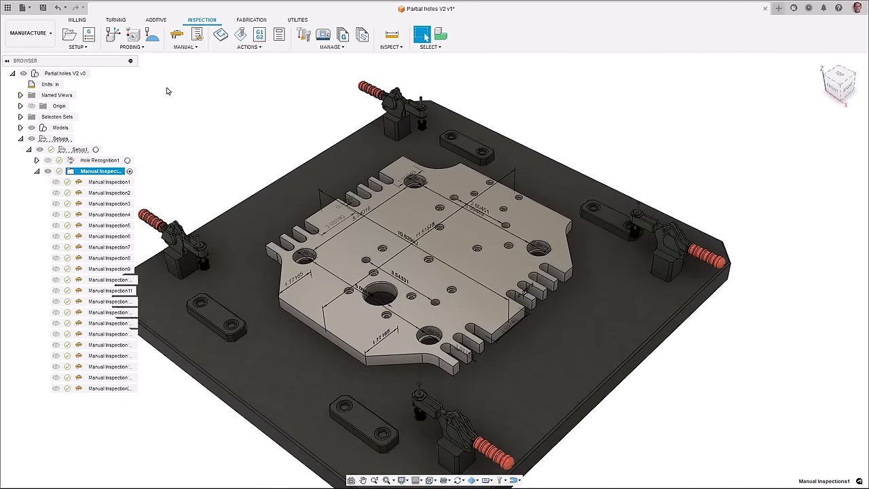
Step: Start Record Manual Inspection from the Inspection tab's Manual menu
{"action": "left_click", "coordinate": [184, 37]}
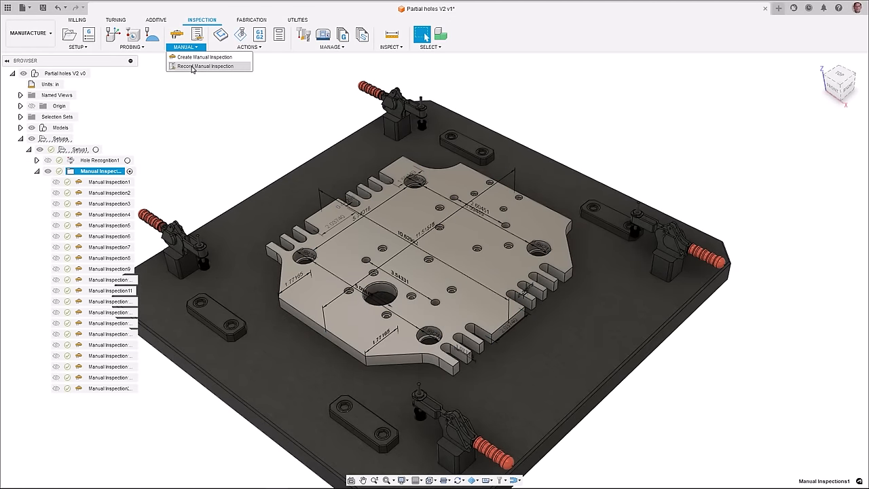
{"action": "left_click", "coordinate": [203, 66]}
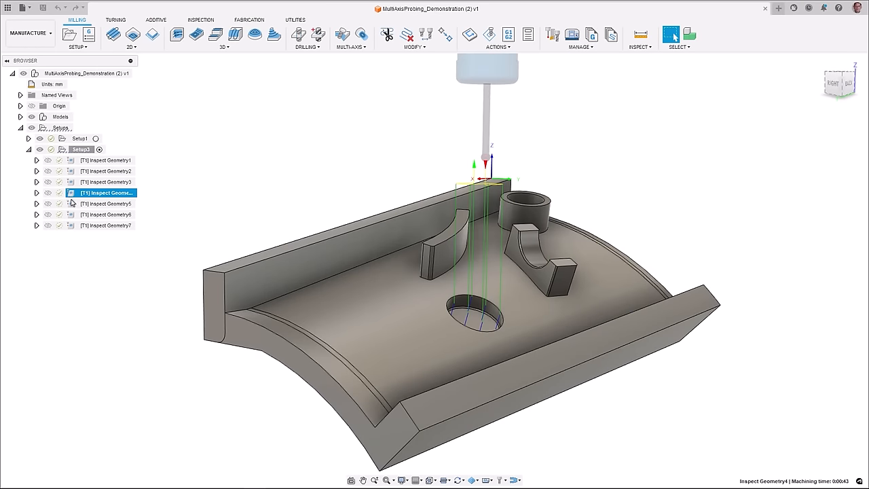
Step: Simulate the Inspect Geometry probing operations, playing the probe through the wall, boss and hole touches
{"action": "left_click", "coordinate": [106, 214]}
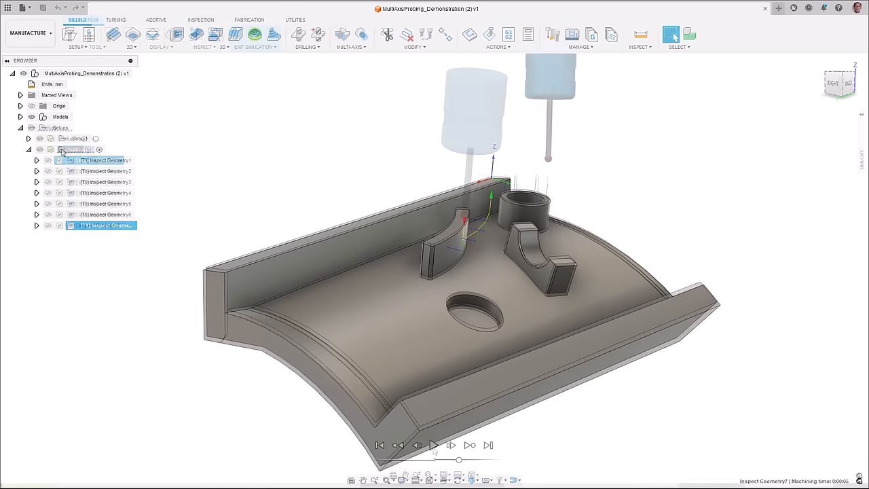
{"action": "left_click", "coordinate": [434, 445]}
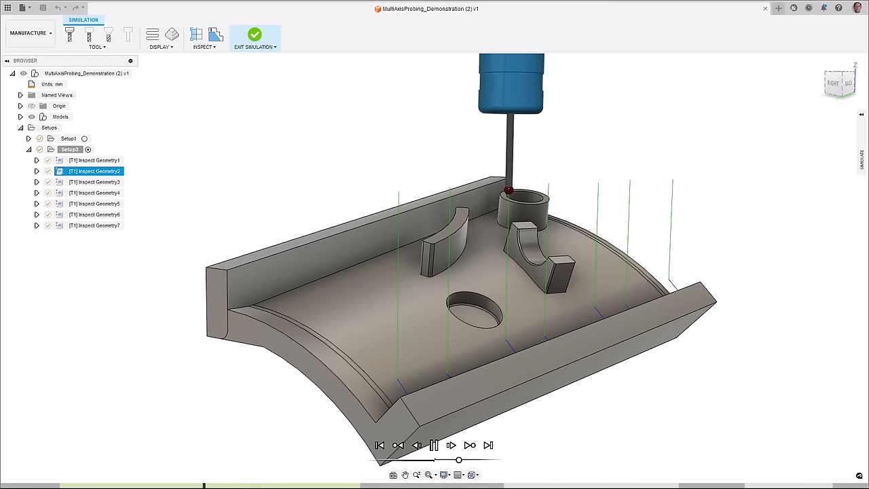
{"action": "left_click", "coordinate": [450, 445]}
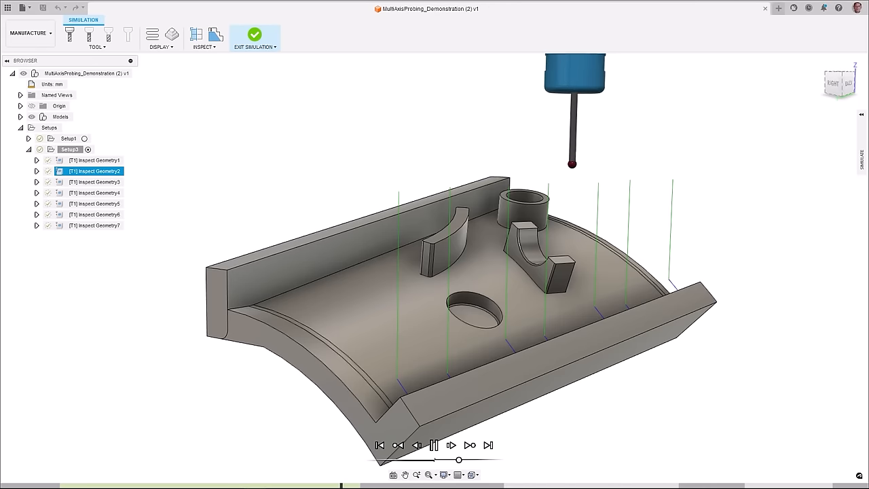
{"action": "left_click", "coordinate": [469, 445]}
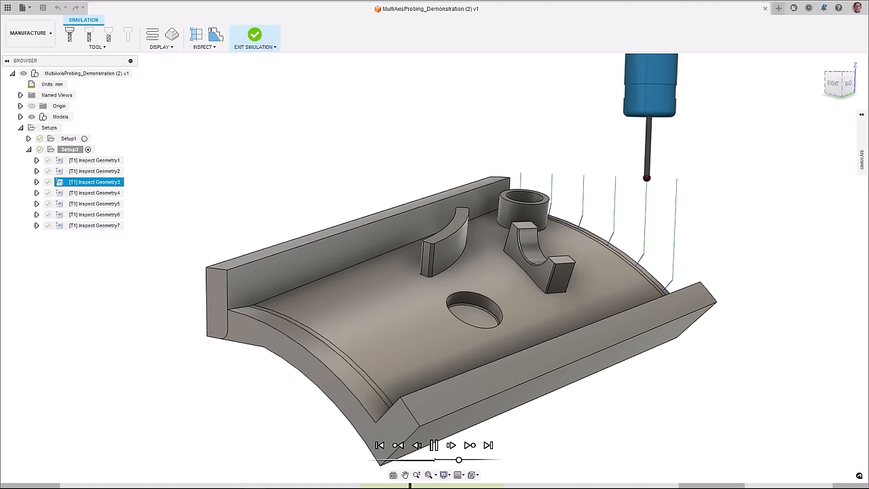
{"action": "left_click", "coordinate": [451, 445]}
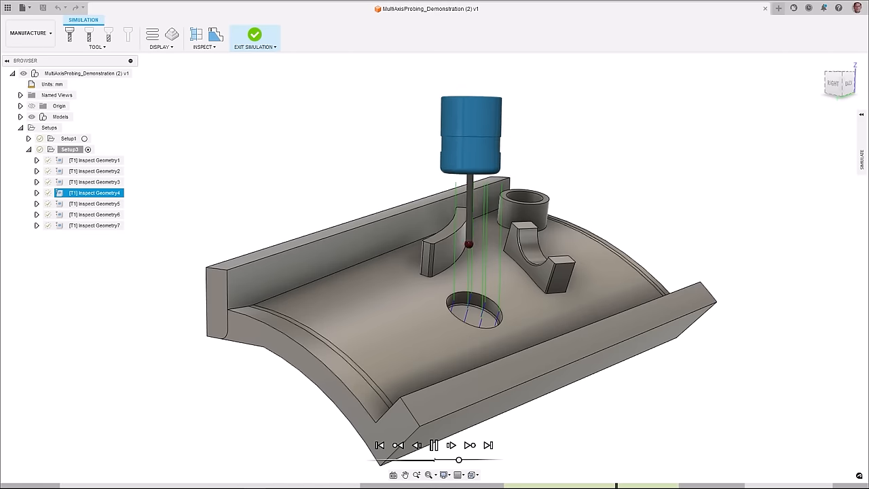
{"action": "left_click", "coordinate": [451, 445]}
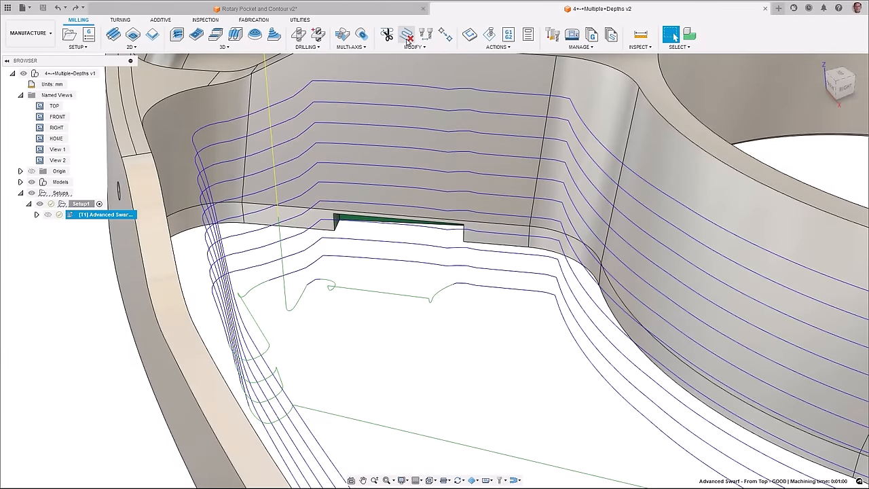
Step: Delete the unwanted passes from the Advanced Swarf toolpath via Delete Passes
{"action": "left_click", "coordinate": [405, 35]}
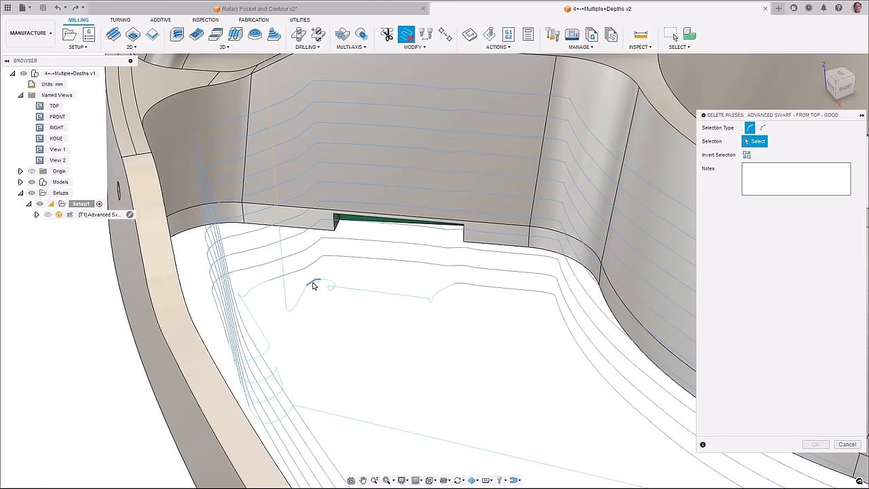
{"action": "left_click", "coordinate": [312, 278]}
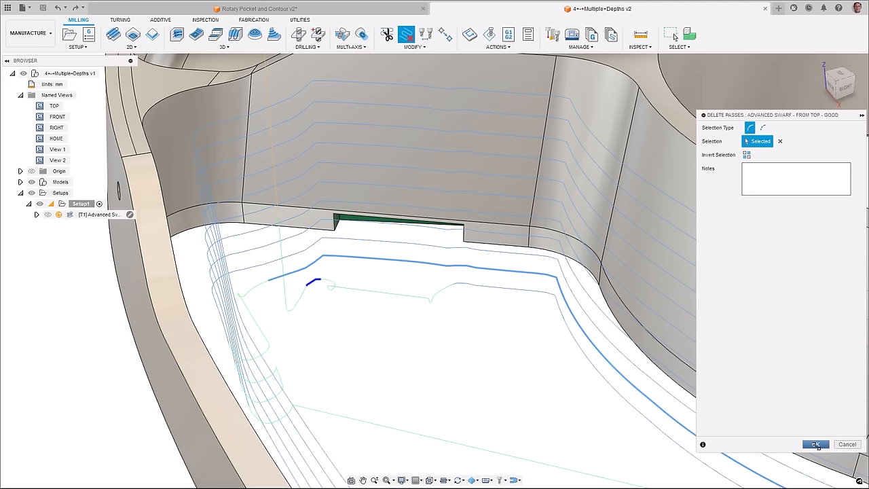
{"action": "left_click", "coordinate": [815, 444]}
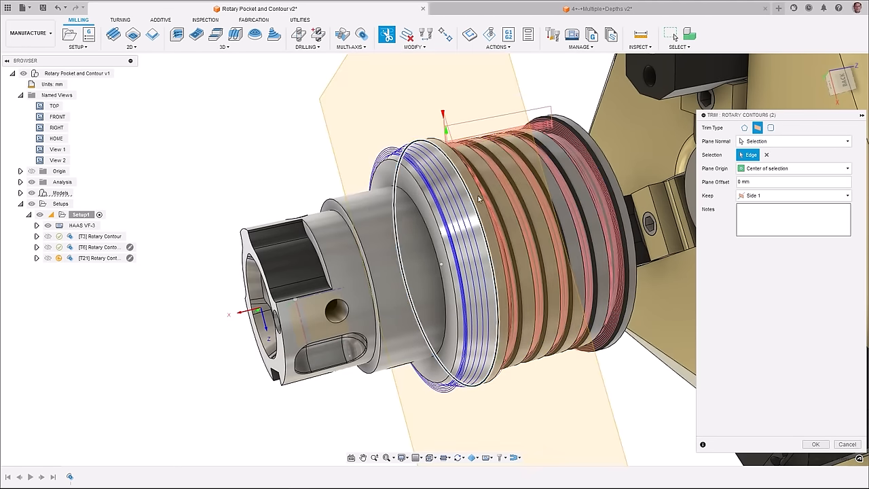
Step: Trim the rotary contour toolpath with Keep set to Side 2, the grooved side
{"action": "left_click", "coordinate": [791, 195]}
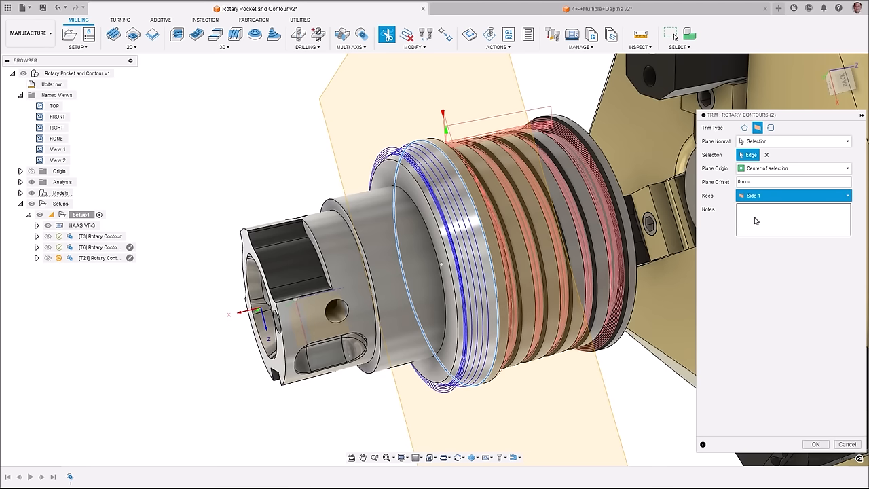
{"action": "left_click", "coordinate": [792, 196]}
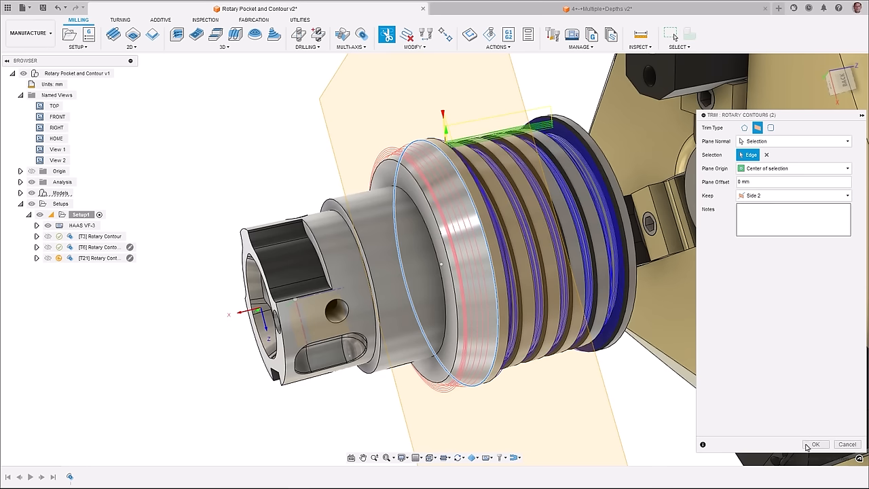
{"action": "left_click", "coordinate": [815, 444]}
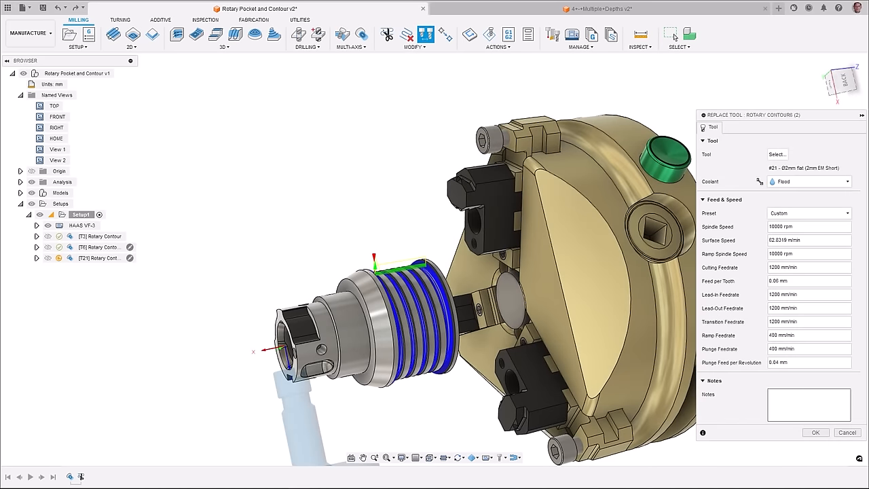
Step: Replace the rotary contour's tool with #21 Ø2mm 2mm EM Long from the document library
{"action": "left_click", "coordinate": [777, 154]}
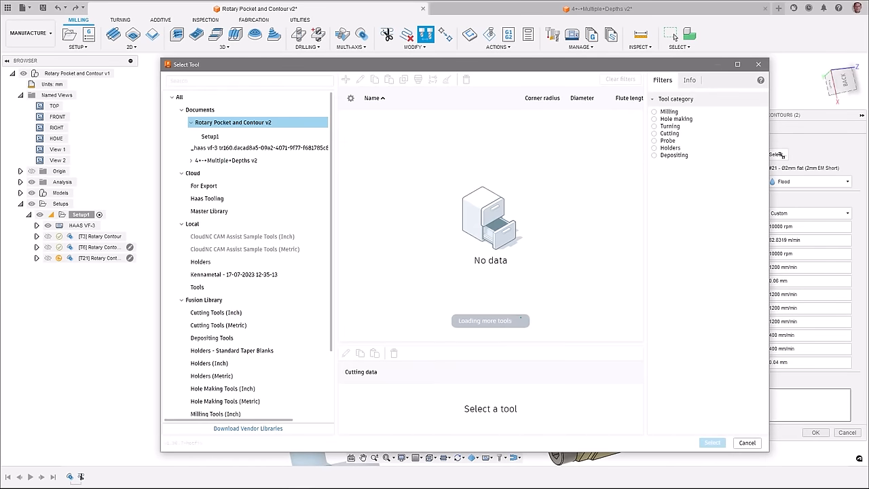
{"action": "left_click", "coordinate": [399, 230]}
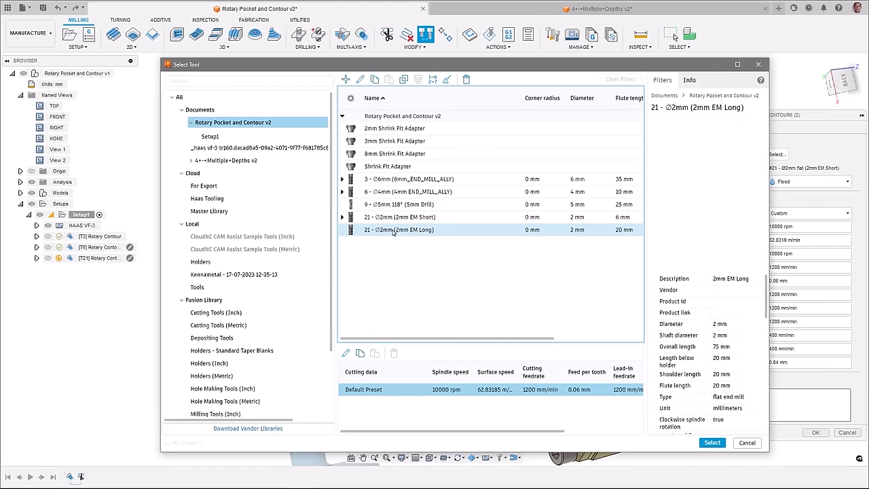
{"action": "left_click", "coordinate": [399, 229]}
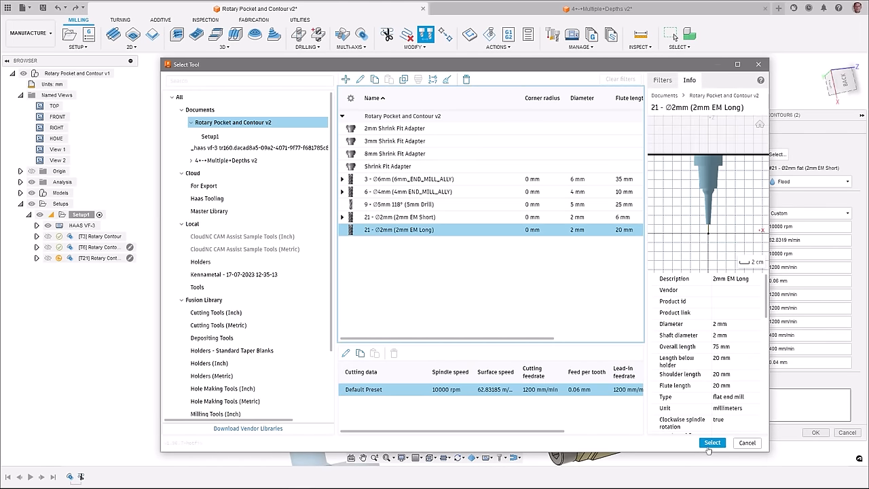
{"action": "left_click", "coordinate": [711, 442]}
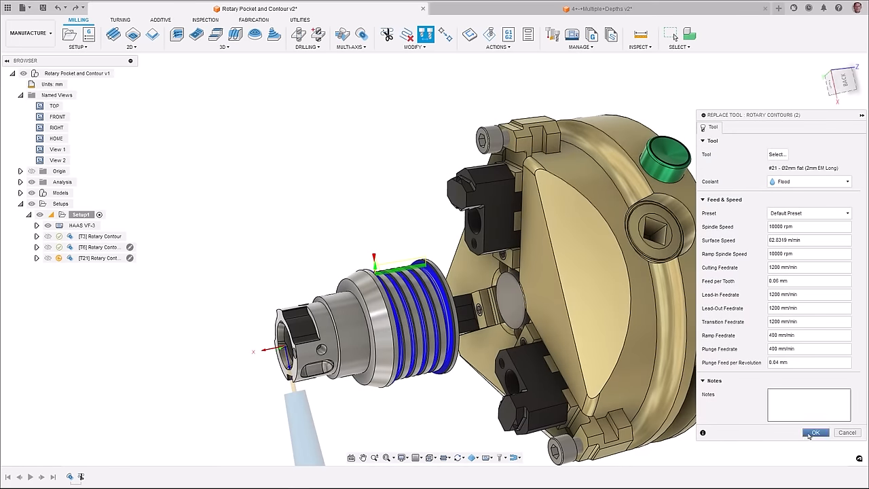
{"action": "left_click", "coordinate": [816, 433]}
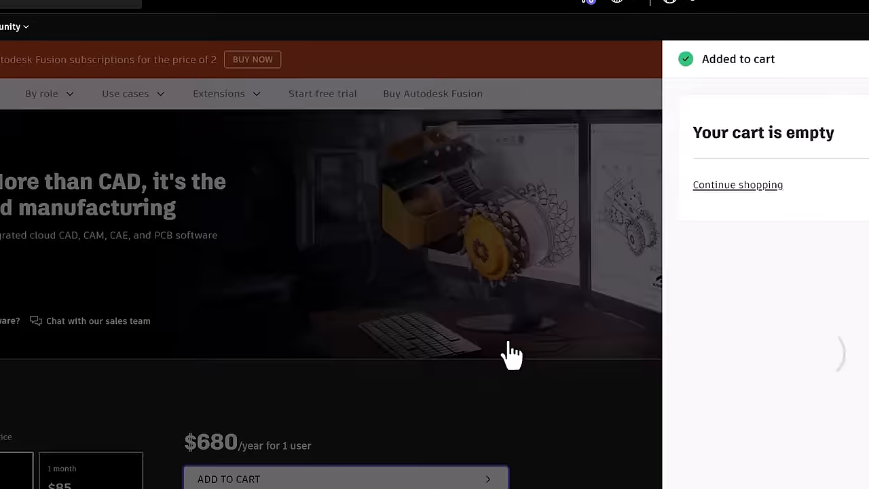
Step: Create the Project Admin group with the Administrator role and add members by name ('bru', 'edwi')
{"action": "left_click", "coordinate": [345, 479]}
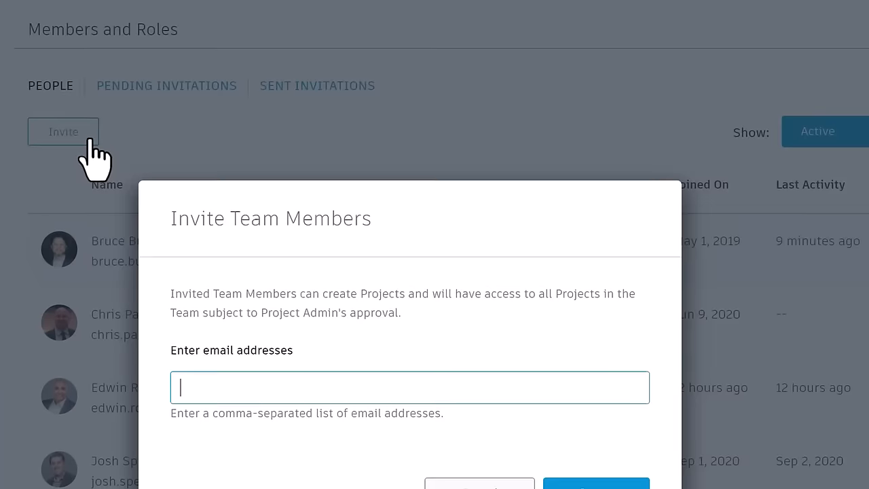
{"action": "left_click", "coordinate": [595, 484]}
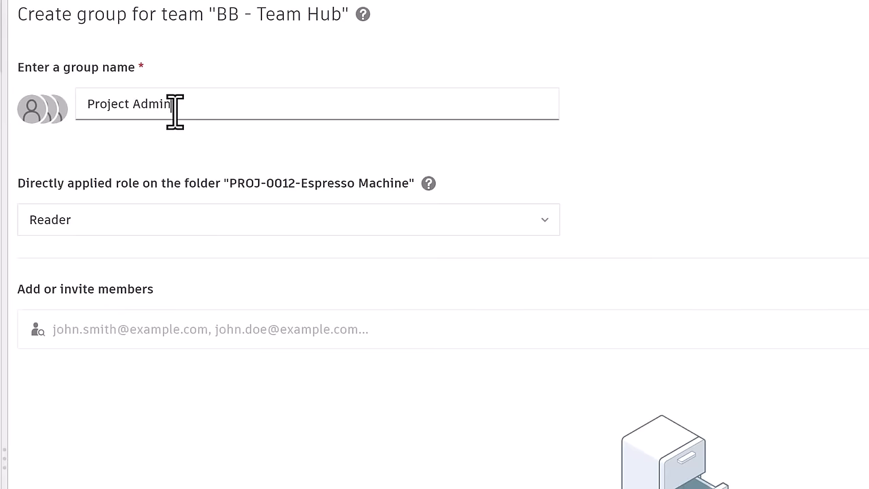
{"action": "type", "text": "bru"}
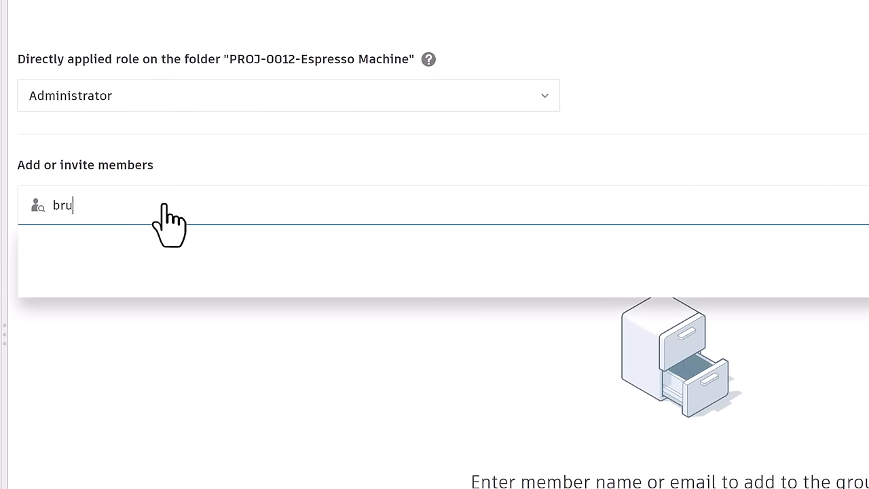
{"action": "type", "text": "edwi"}
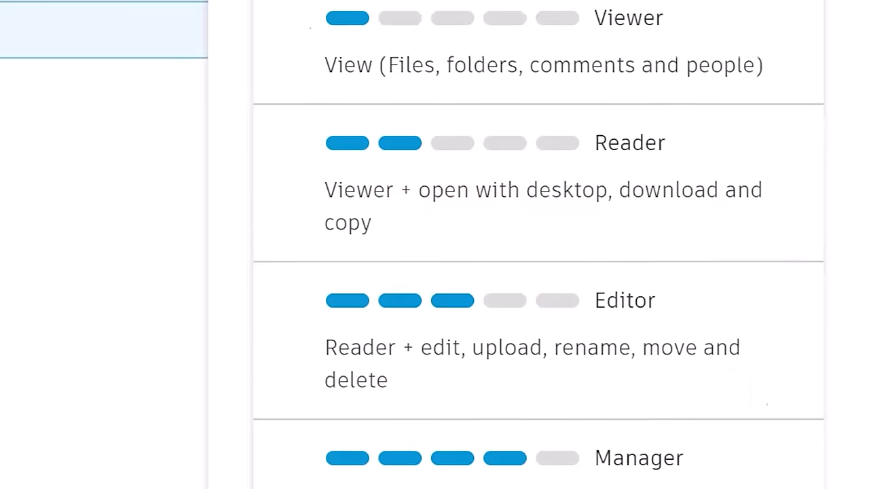
{"action": "scroll", "scroll_direction": "down", "scroll_amount": 3}
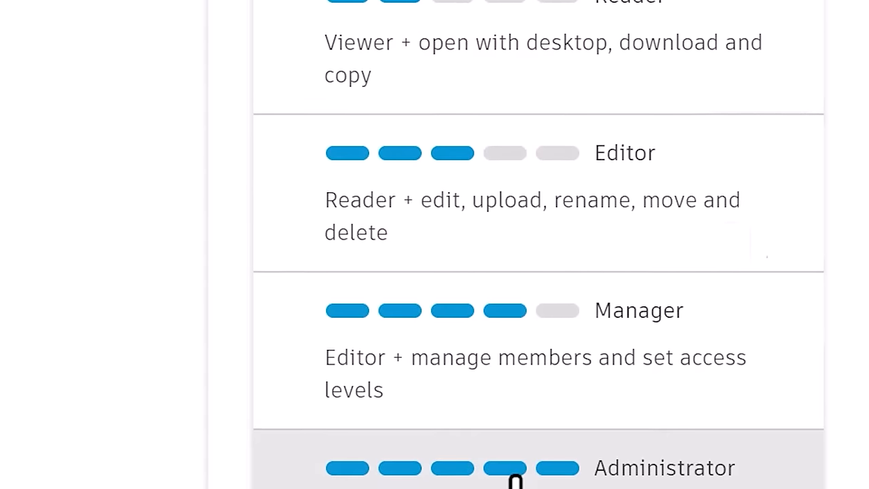
{"action": "scroll", "scroll_direction": "down", "scroll_amount": 3}
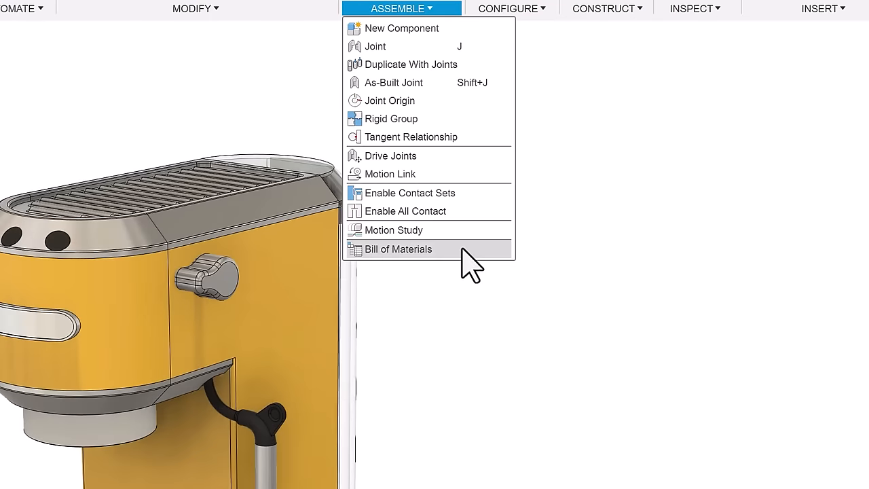
Step: Open the Espresso Machine bill of materials from Assemble and browse down to the PCB components
{"action": "left_click", "coordinate": [398, 248]}
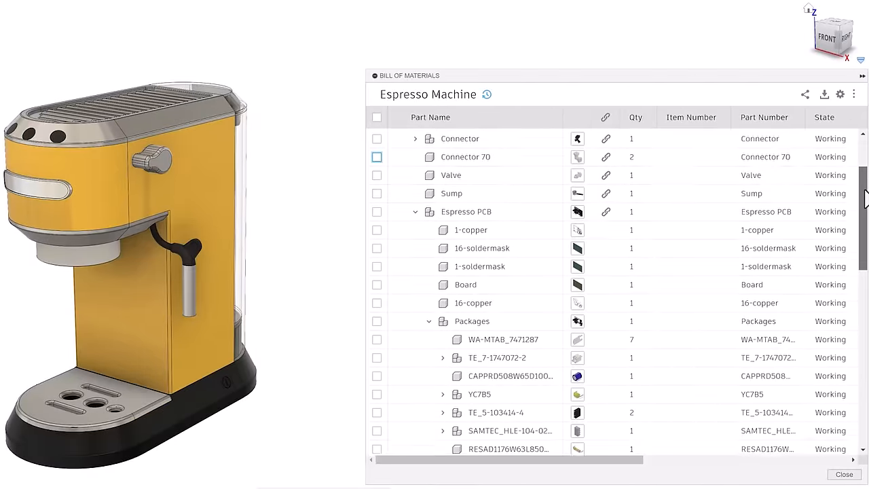
{"action": "scroll", "scroll_direction": "down", "scroll_amount": 3}
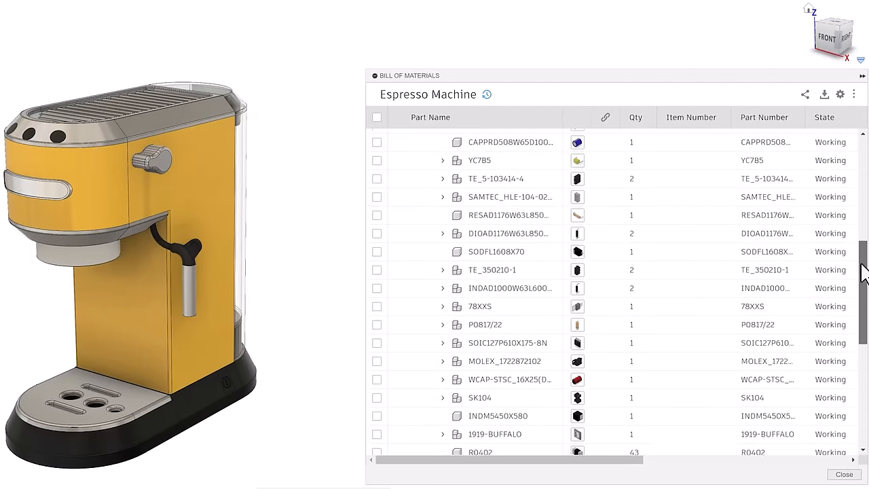
{"action": "scroll", "scroll_direction": "down", "scroll_amount": 3}
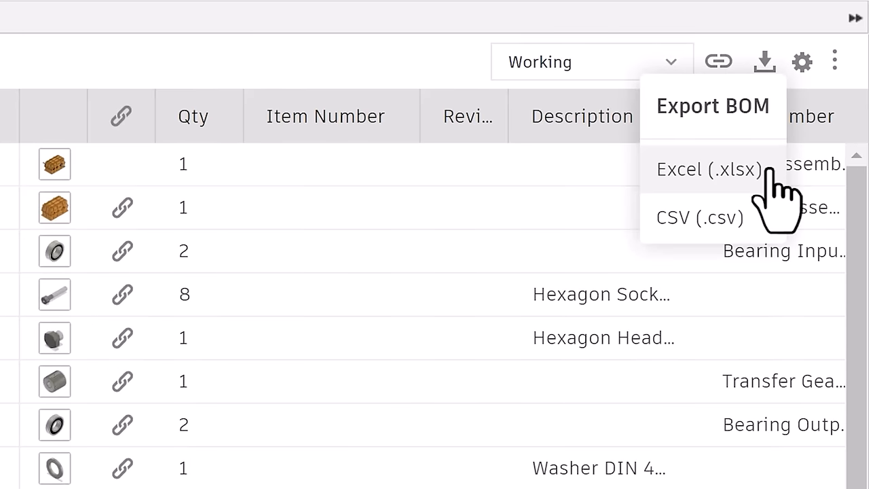
Step: Export the Main Assembly BOM to Excel (.xlsx) and assign item numbers to all rows
{"action": "left_click", "coordinate": [708, 169]}
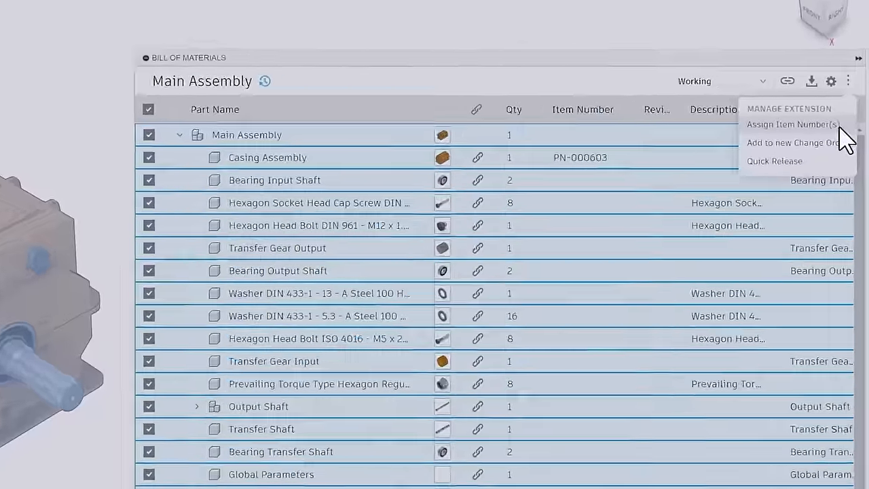
{"action": "left_click", "coordinate": [791, 124]}
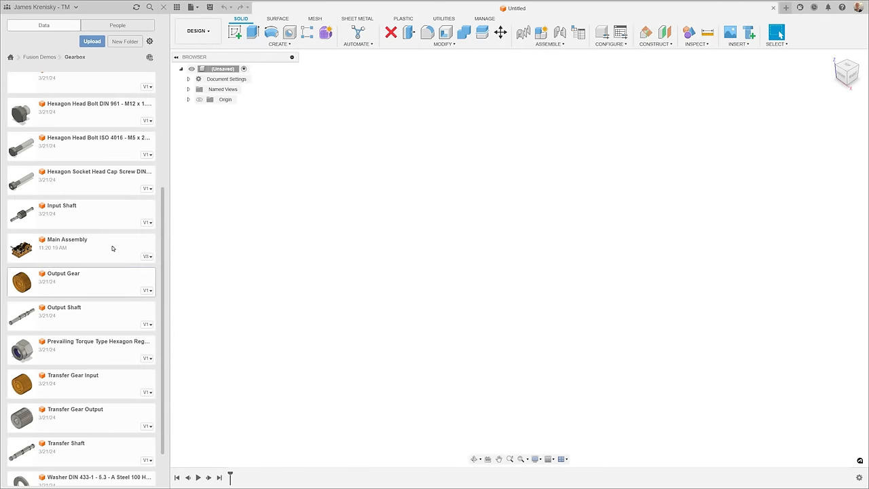
Step: Open the gearbox Main Assembly, copy the Output Gear design, and highlight Input Shaft and Output Gear
{"action": "double_click", "coordinate": [66, 239]}
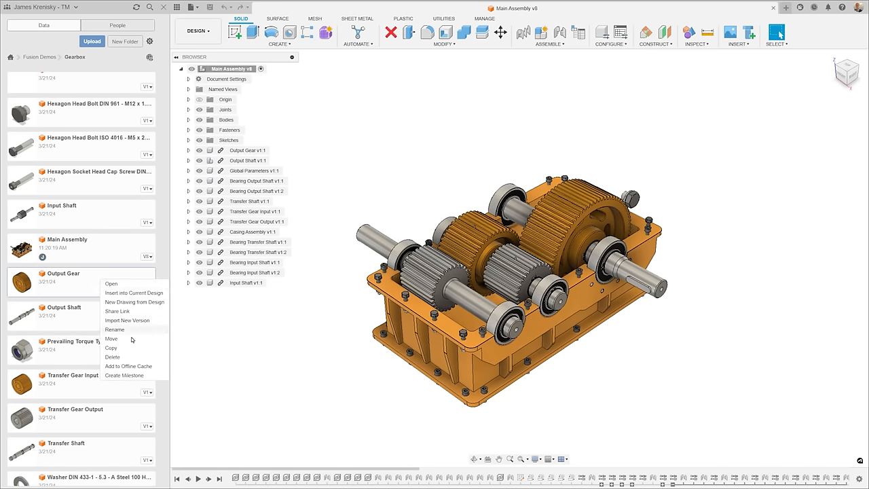
{"action": "left_click", "coordinate": [110, 347]}
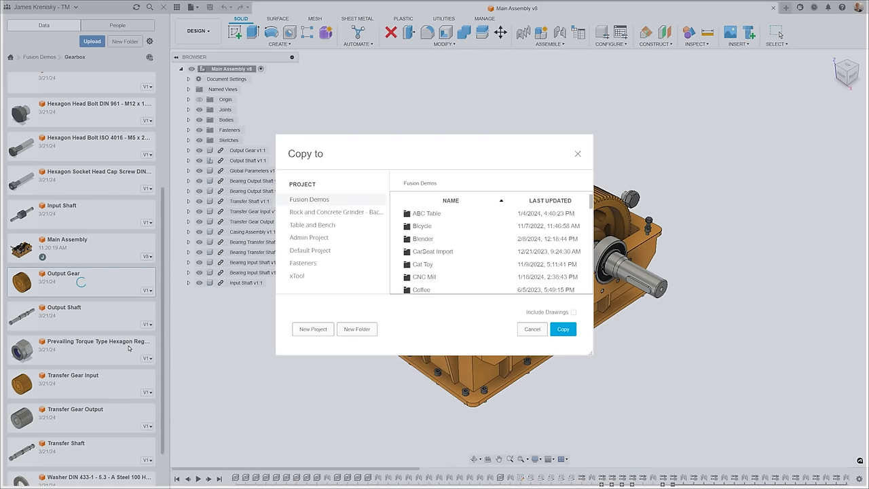
{"action": "left_click", "coordinate": [563, 329]}
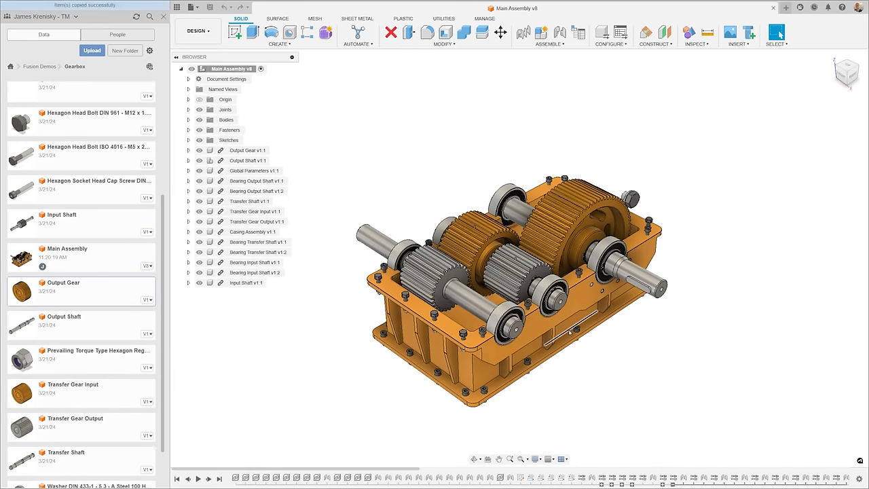
{"action": "left_click", "coordinate": [247, 283]}
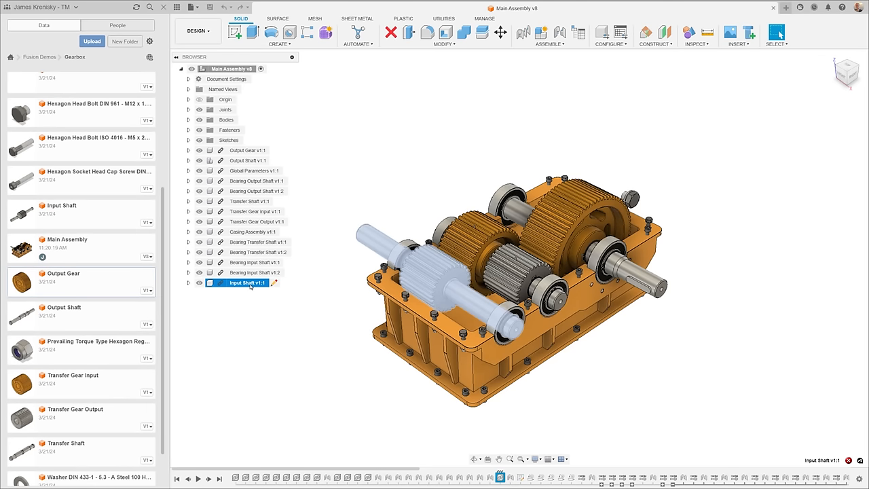
{"action": "left_click", "coordinate": [247, 150]}
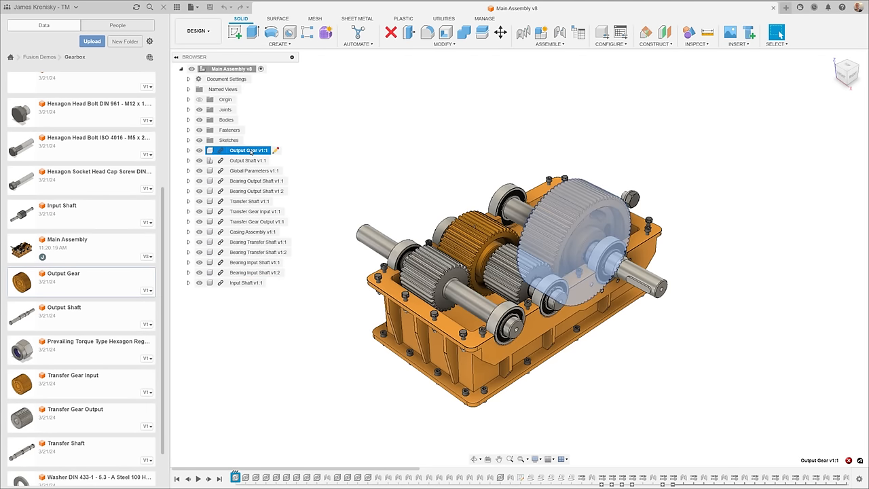